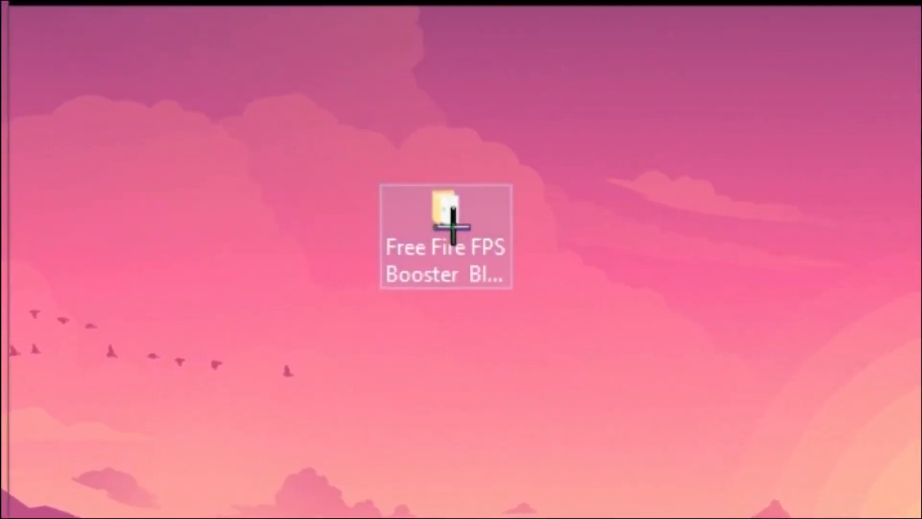
# In the BLUESTACKS 5 FPS BOOSTER folder, merge the Advanced GameDVR Optimizations registry file
pyautogui.doubleClick(445, 213)
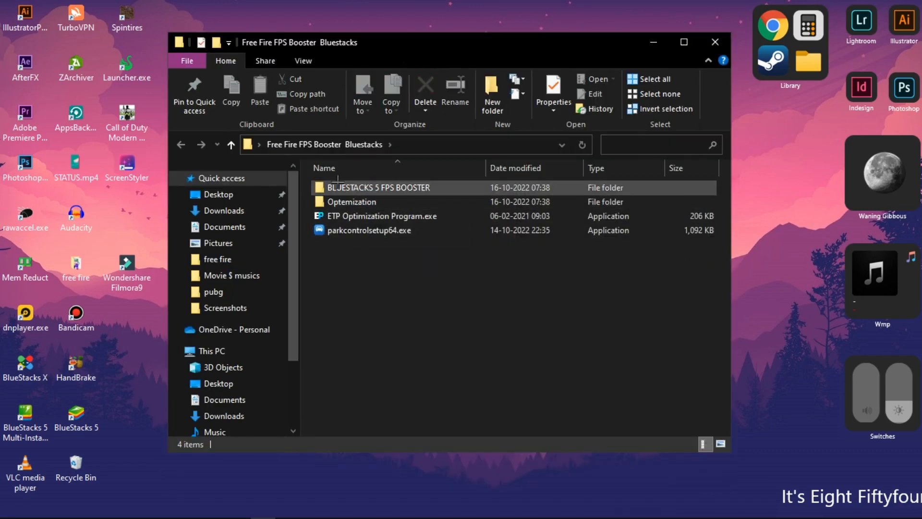
pyautogui.doubleClick(378, 187)
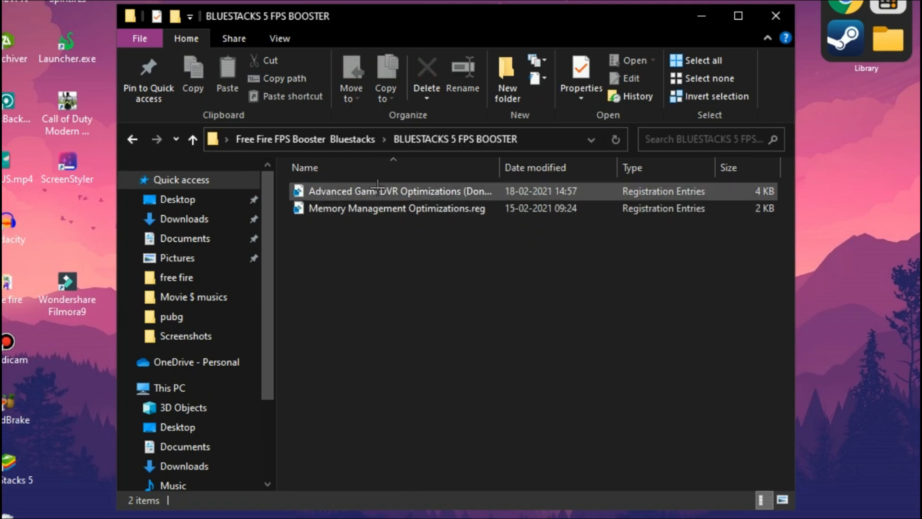
pyautogui.rightClick(392, 192)
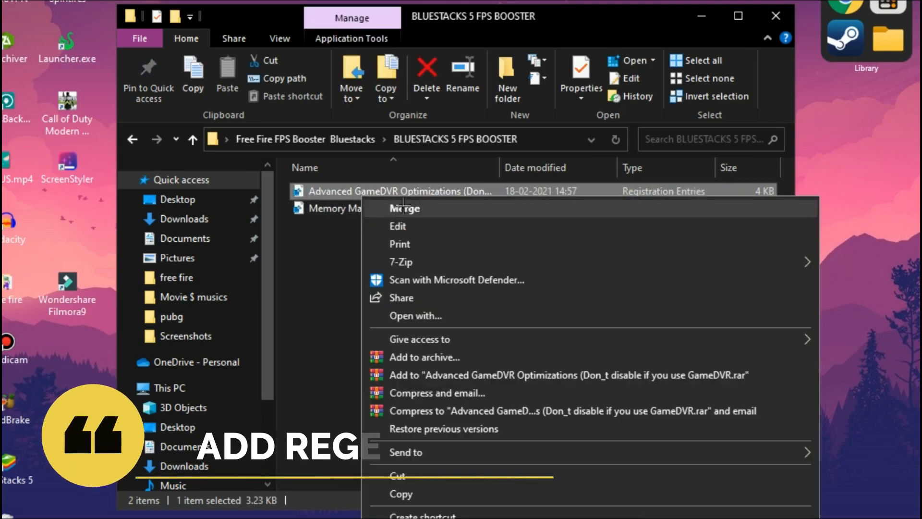
pyautogui.click(404, 208)
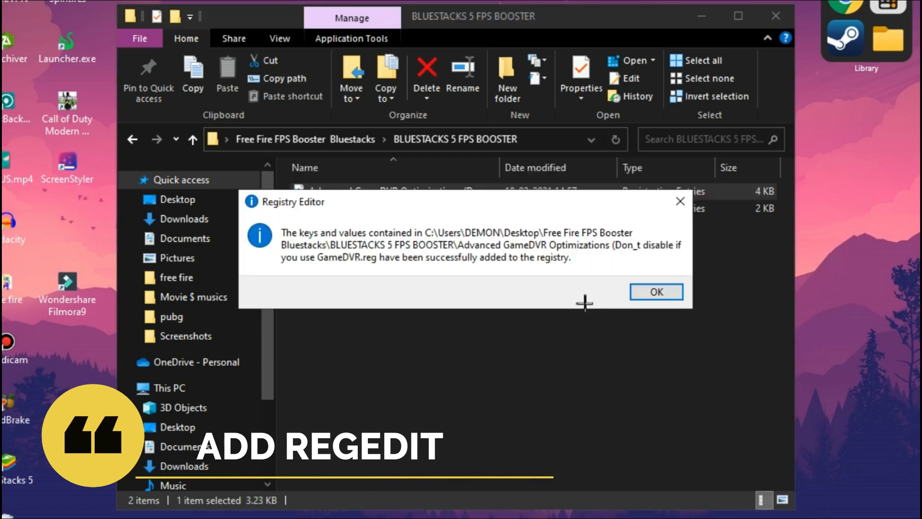
pyautogui.click(656, 292)
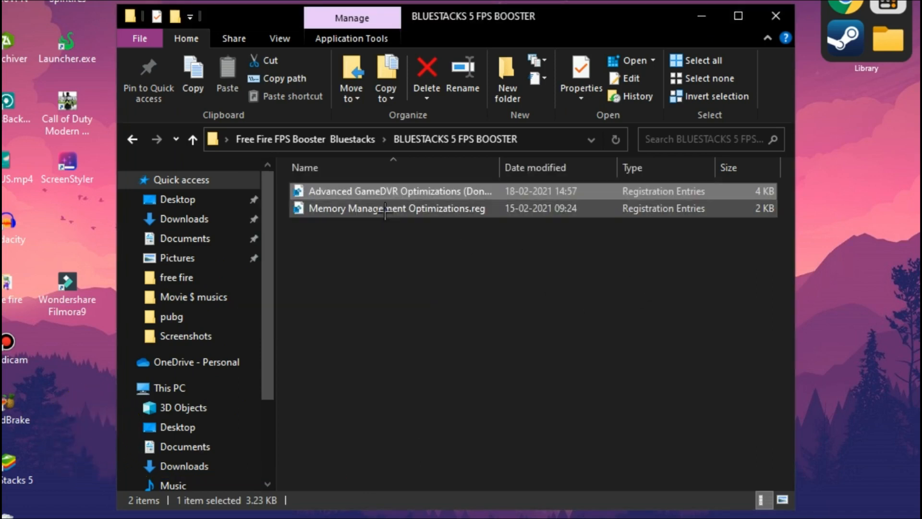
# Merge the Memory Management Optimizations registry file into the registry
pyautogui.rightClick(385, 209)
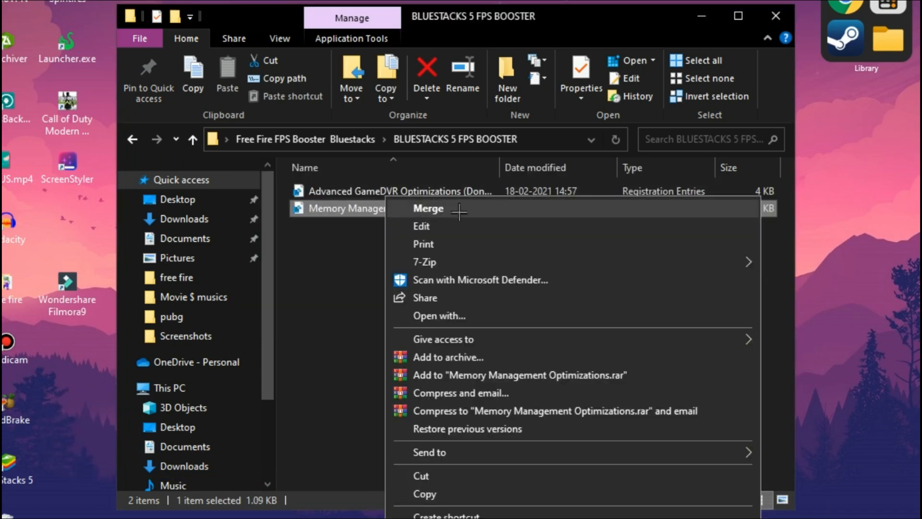
pyautogui.click(429, 208)
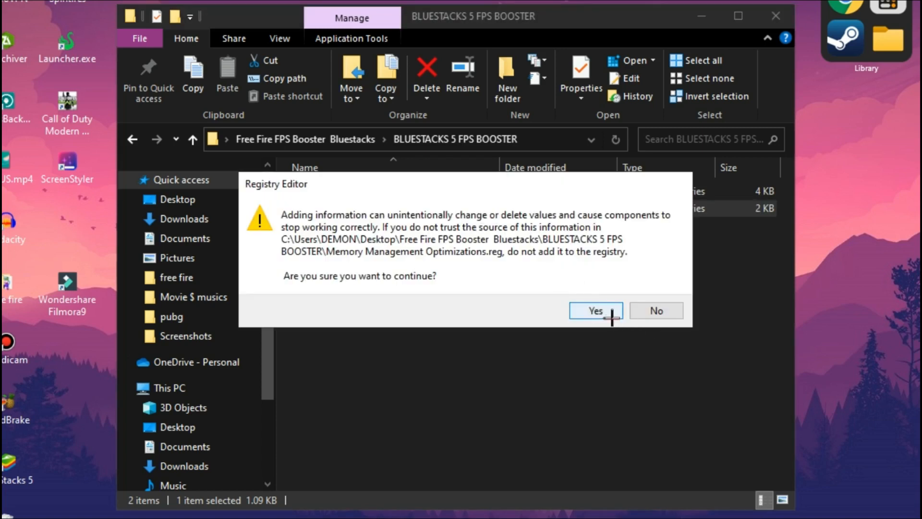
pyautogui.click(596, 310)
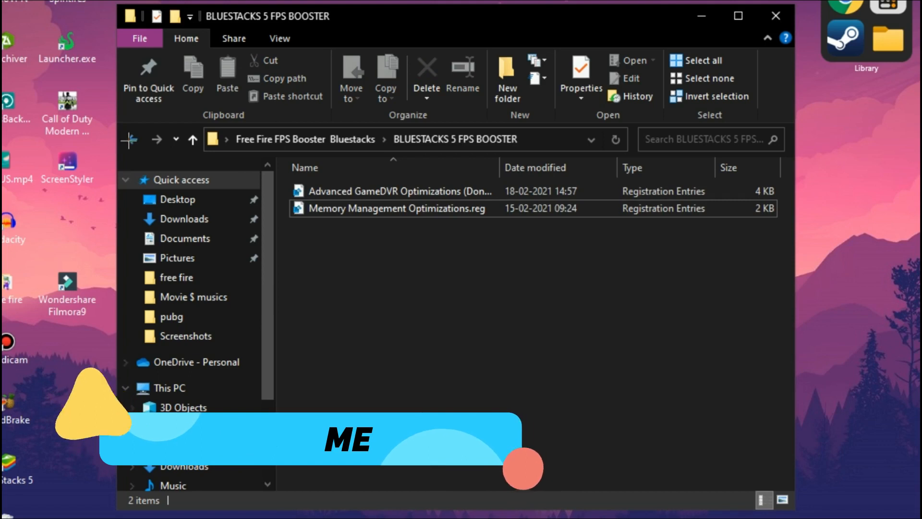
# In the Optemization folder, run the Bcdedit Optimizer script as administrator
pyautogui.click(192, 140)
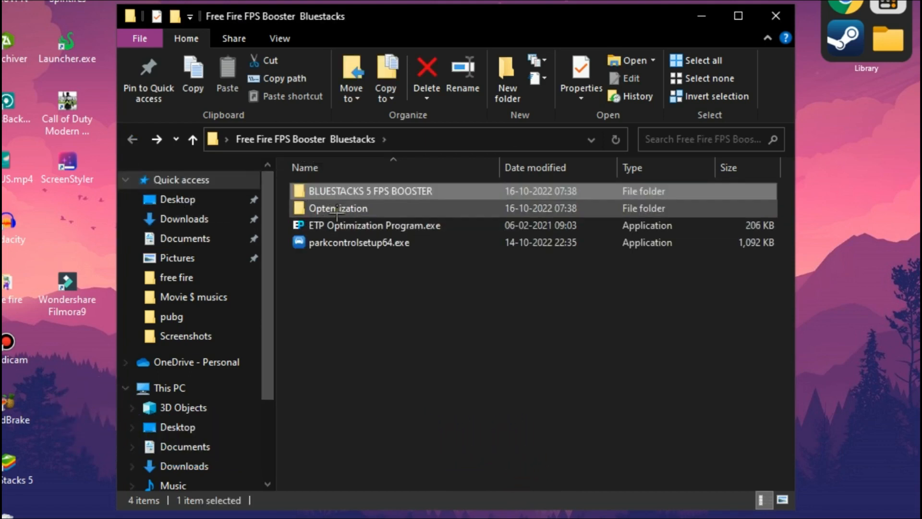
pyautogui.doubleClick(337, 208)
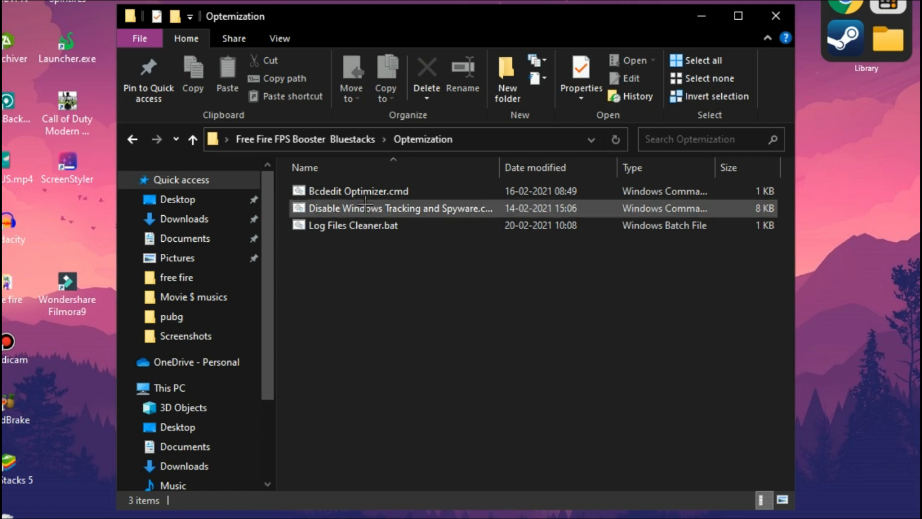
pyautogui.rightClick(353, 191)
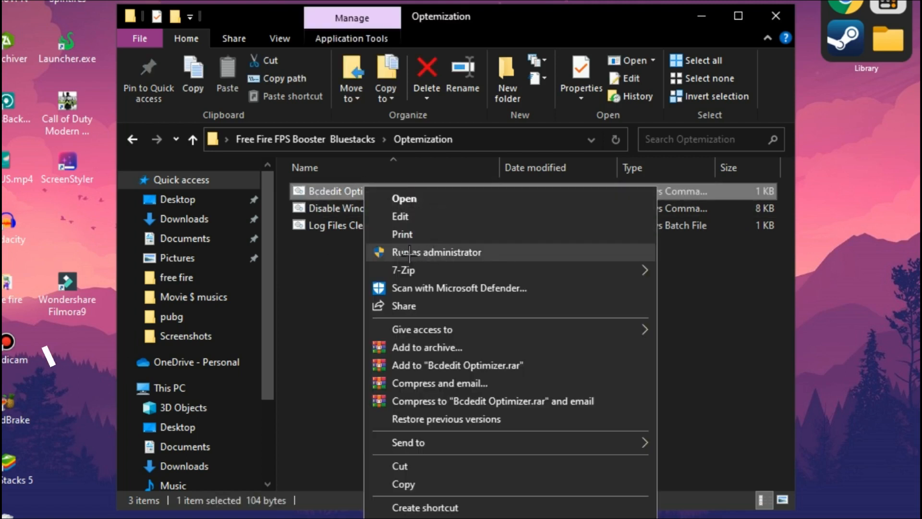
pyautogui.click(436, 253)
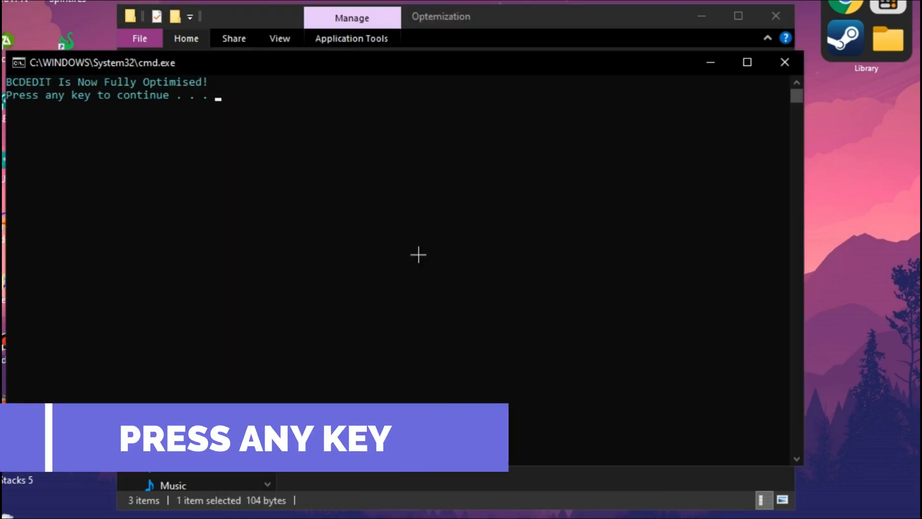
pyautogui.press('enter')
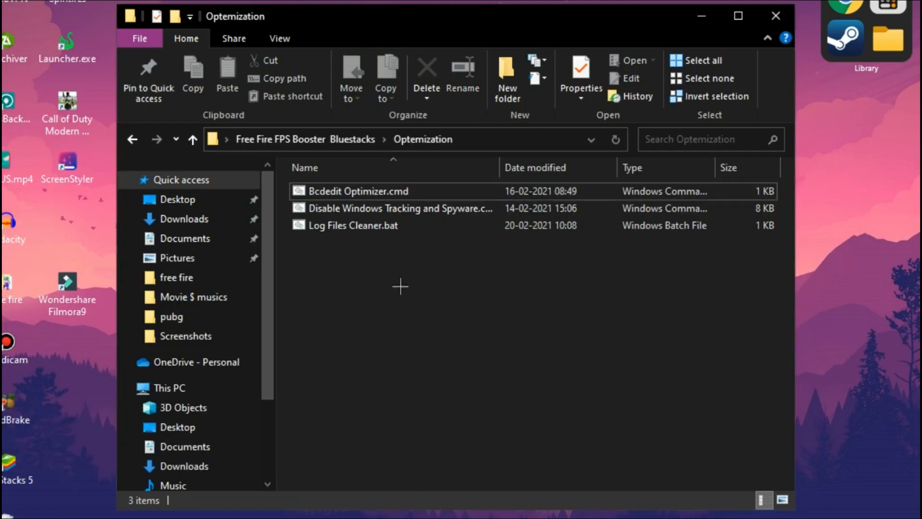
# Run the tracking-and-spyware and Log Files Cleaner scripts as administrator, then go back
pyautogui.rightClick(368, 202)
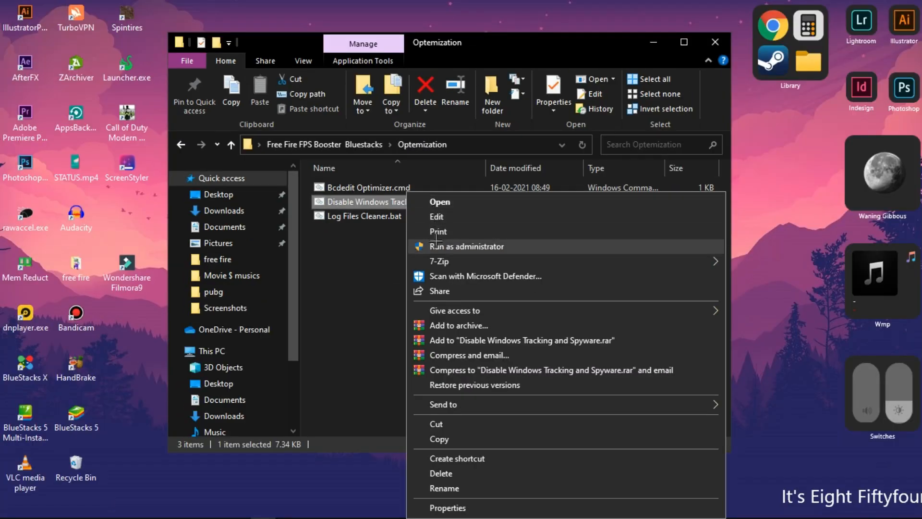
pyautogui.click(467, 247)
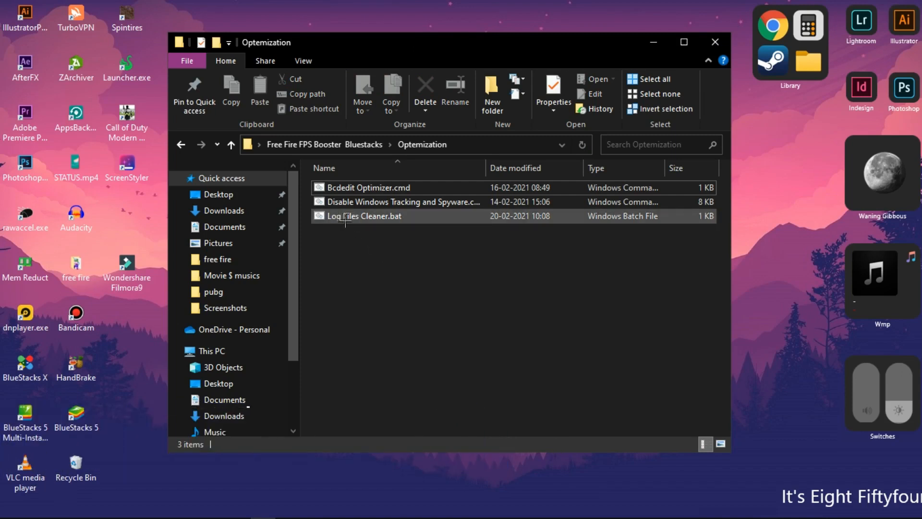
pyautogui.rightClick(344, 216)
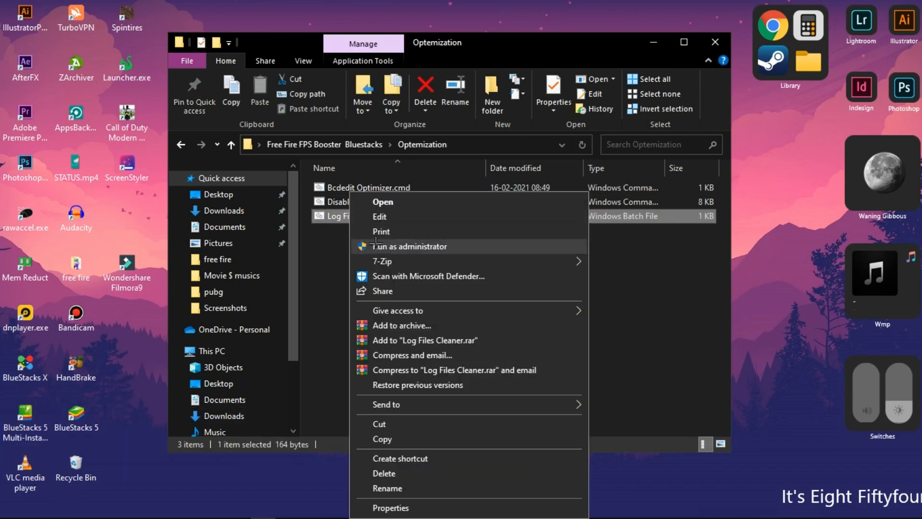
pyautogui.click(410, 246)
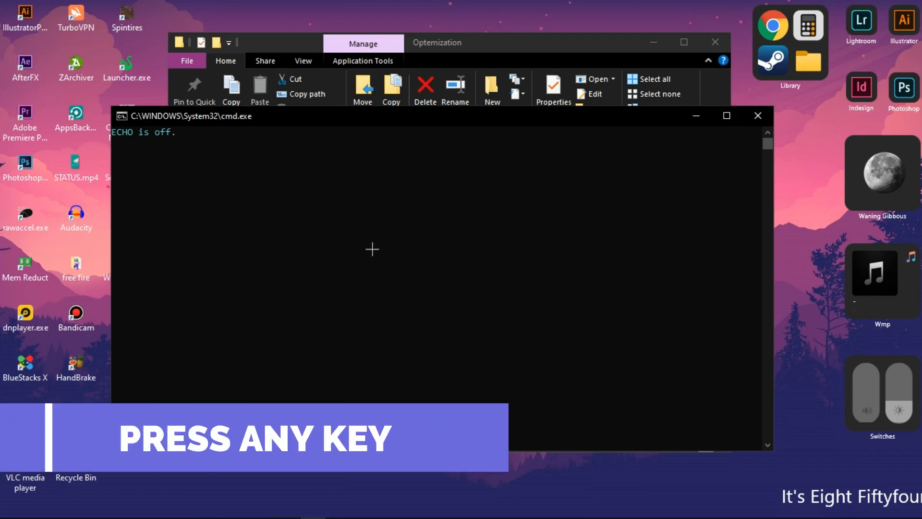
pyautogui.click(757, 116)
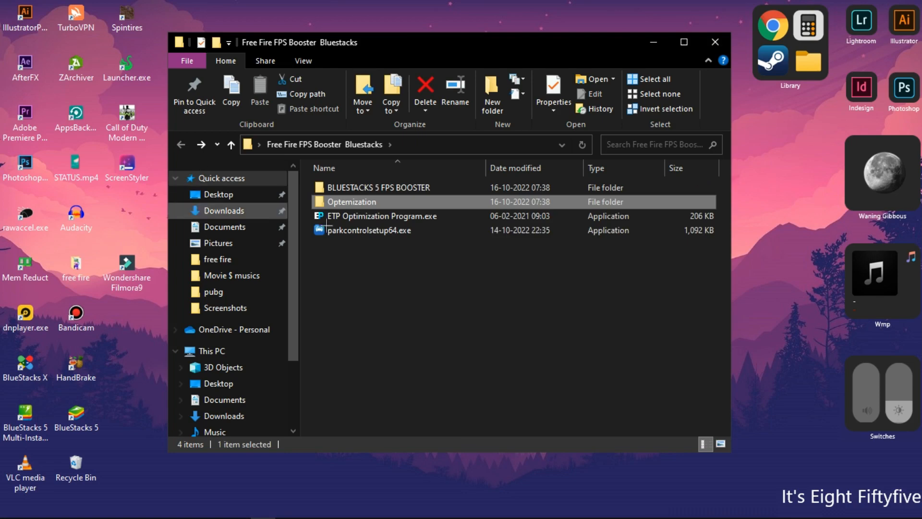
# Launch ParkControl, keep Bitsum Highest Performance active, and close it saving changes
pyautogui.click(470, 318)
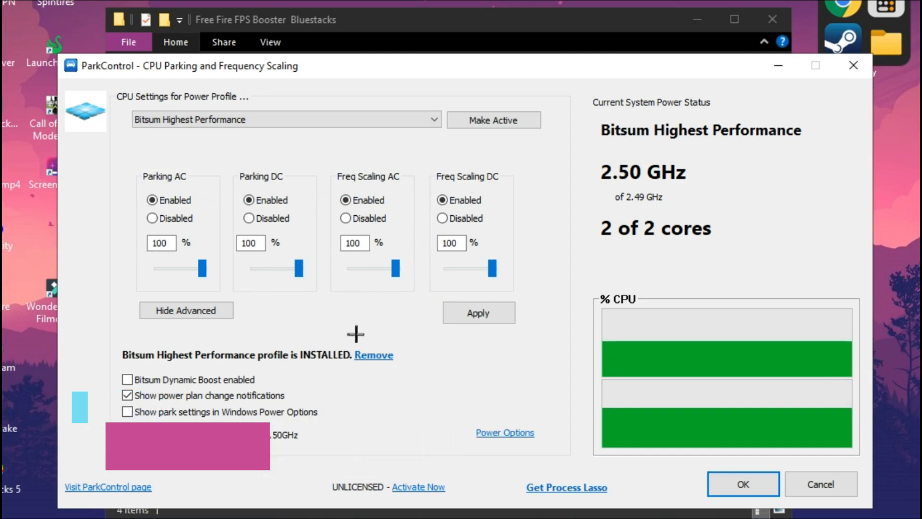
pyautogui.moveTo(128, 380)
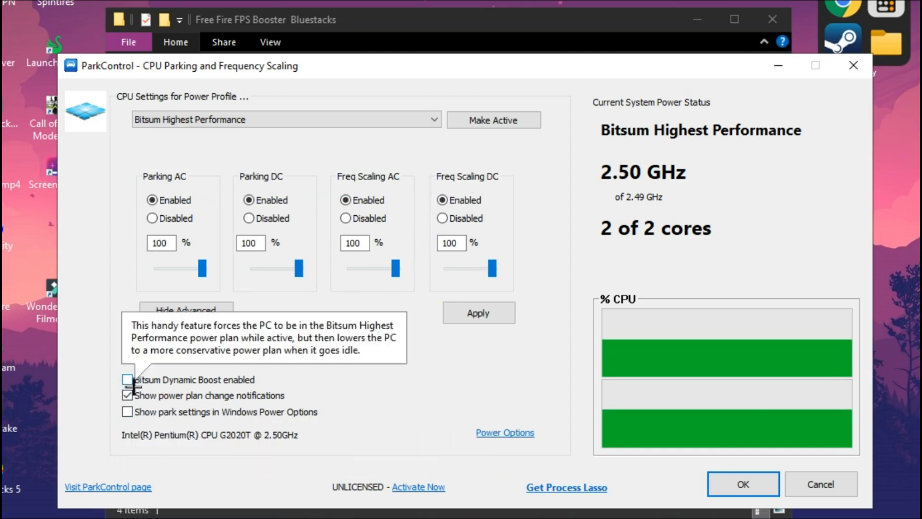
pyautogui.moveTo(594, 421)
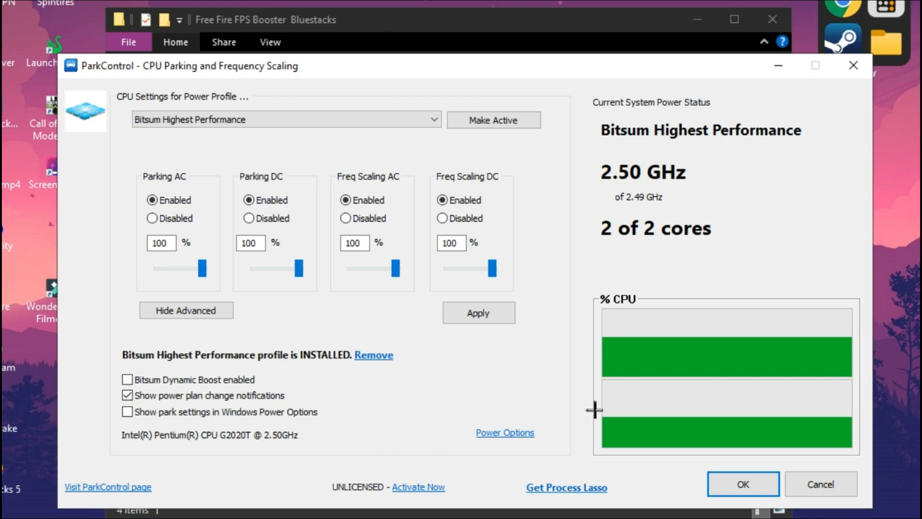
pyautogui.click(743, 497)
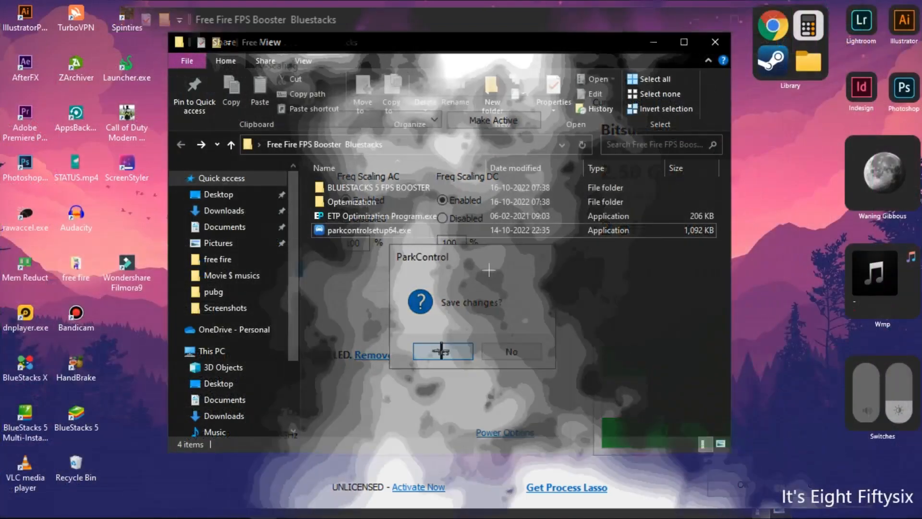
pyautogui.click(442, 351)
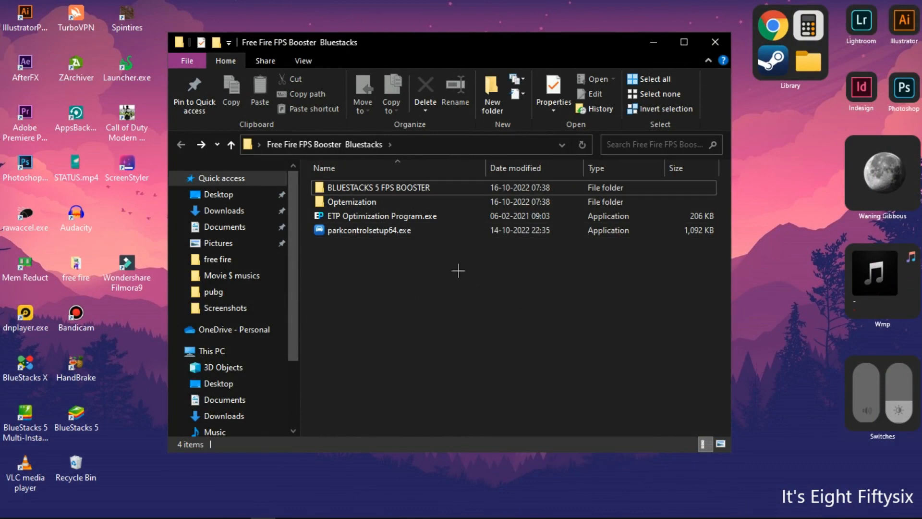
# Launch ETP Optimization Program and apply the Low Latency (Recommended) registry optimizations
pyautogui.click(375, 217)
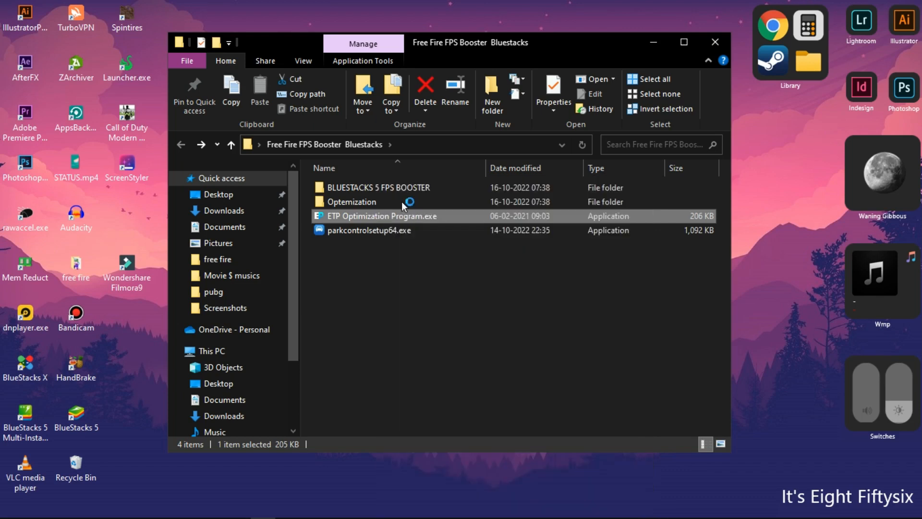
pyautogui.doubleClick(382, 216)
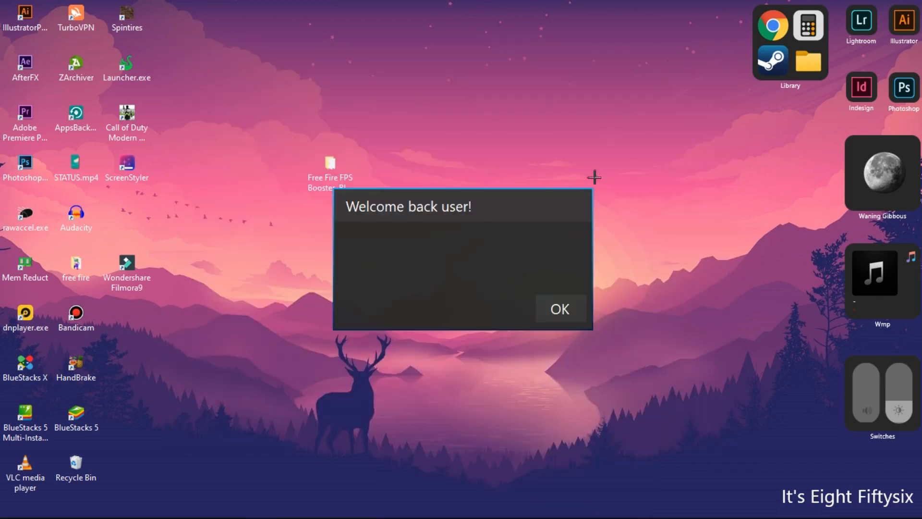
pyautogui.click(560, 308)
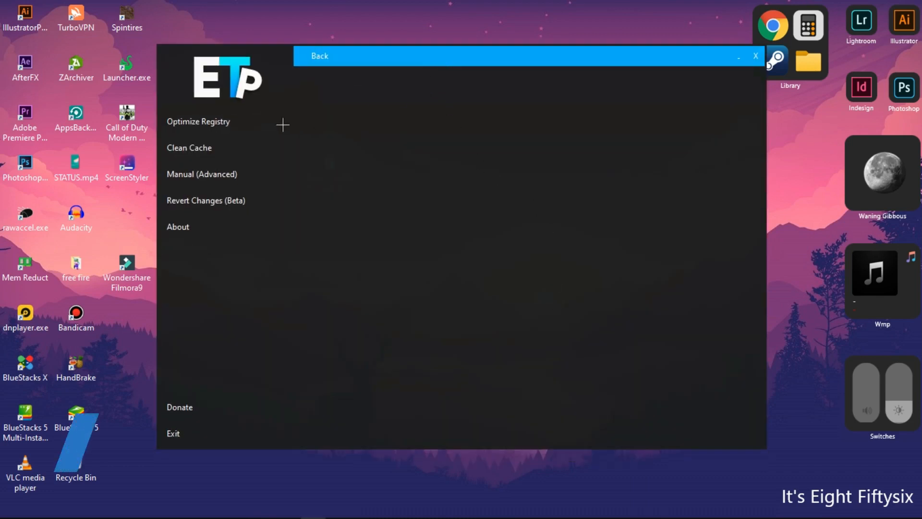
pyautogui.click(198, 122)
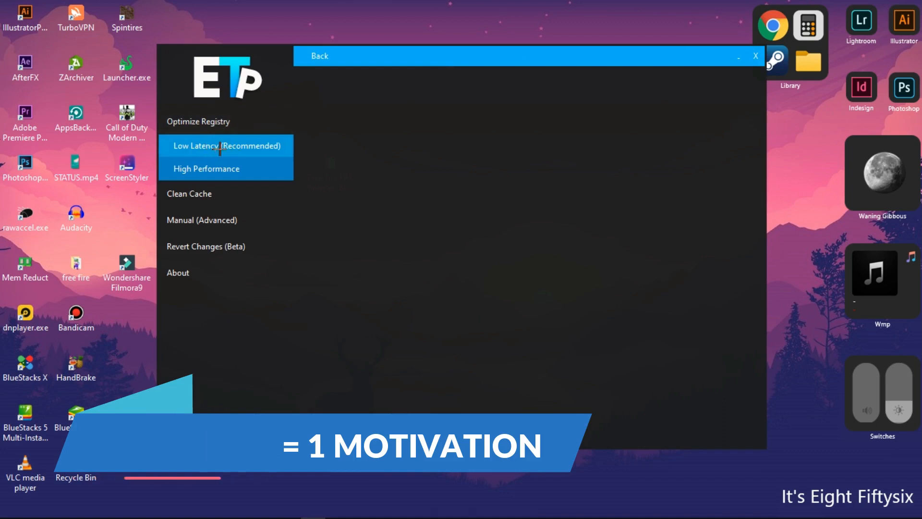
pyautogui.click(226, 146)
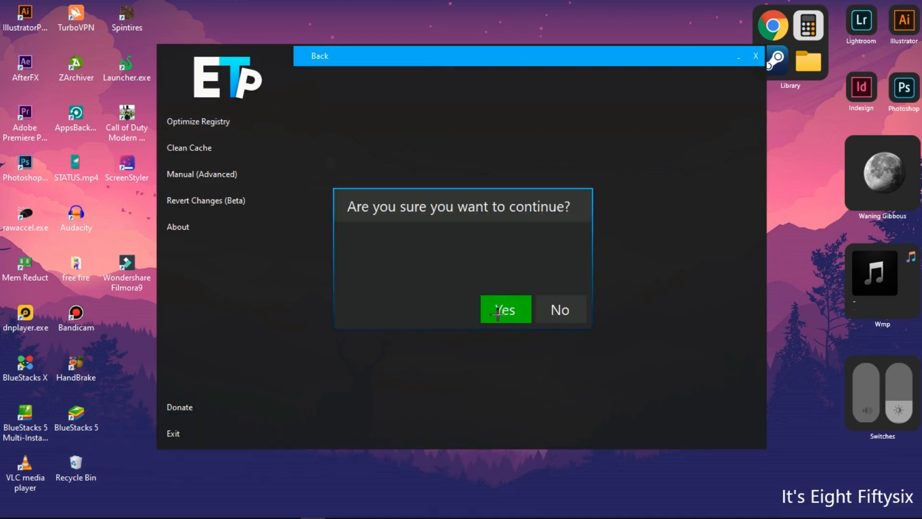
pyautogui.click(506, 310)
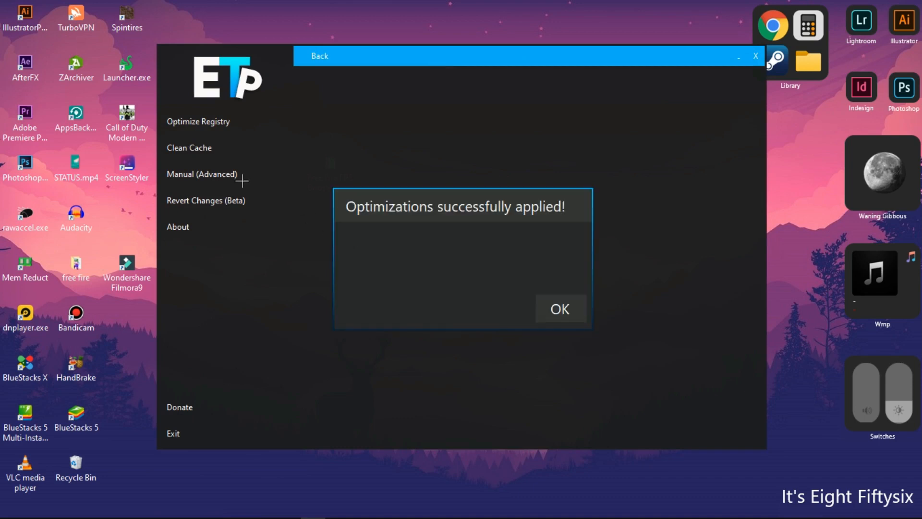
pyautogui.click(560, 308)
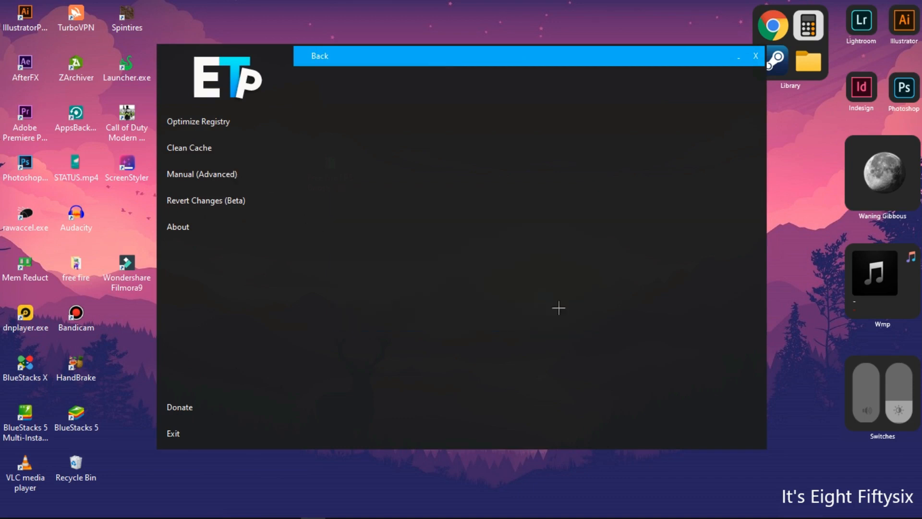
# Clean temp files and event logs, then open Manual (Advanced) without reverting
pyautogui.click(189, 147)
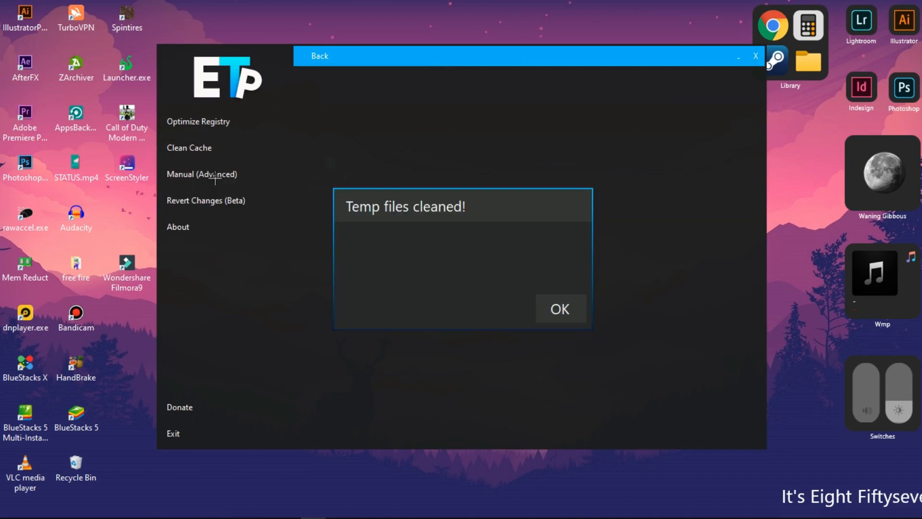
pyautogui.click(560, 308)
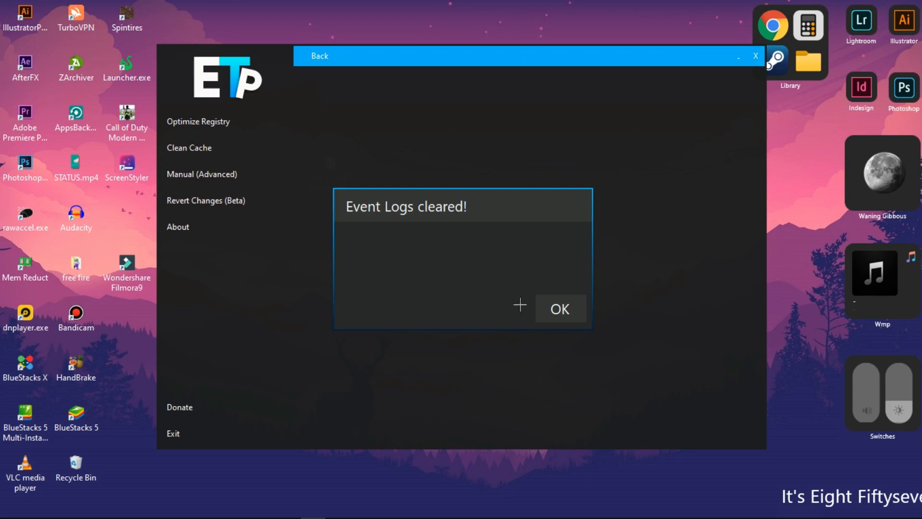
pyautogui.click(561, 308)
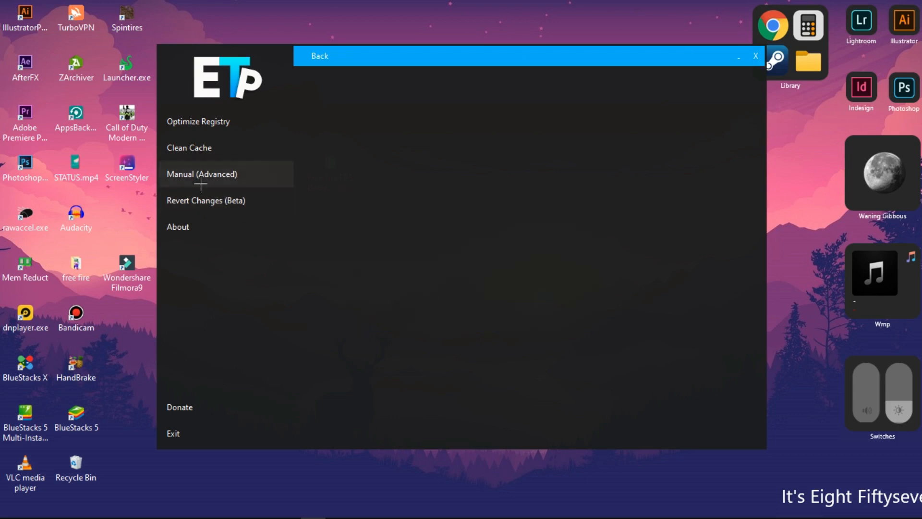
pyautogui.click(205, 200)
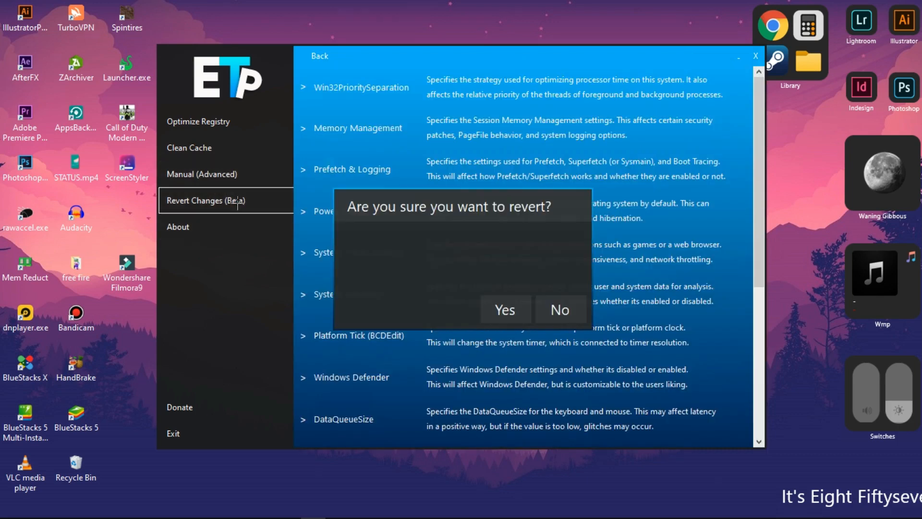
pyautogui.click(560, 310)
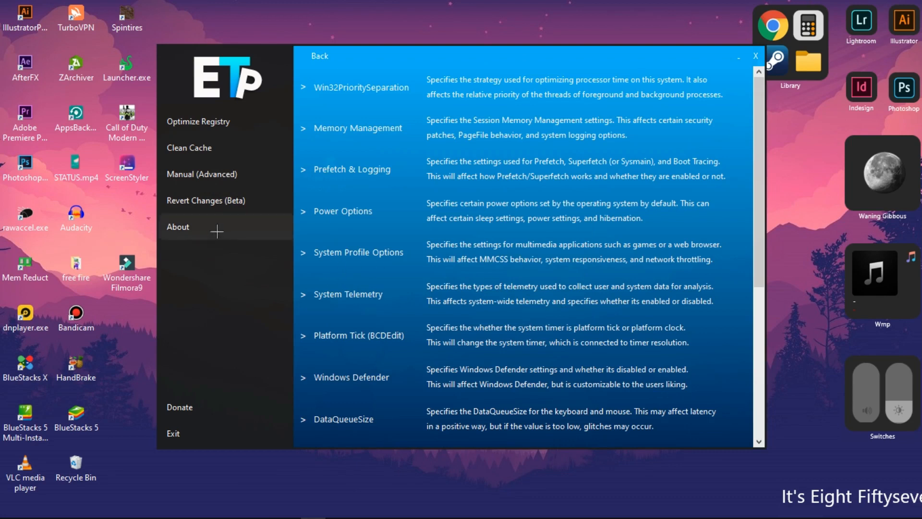
# Exit the ETP Optimization Program and confirm with Yes
pyautogui.click(173, 433)
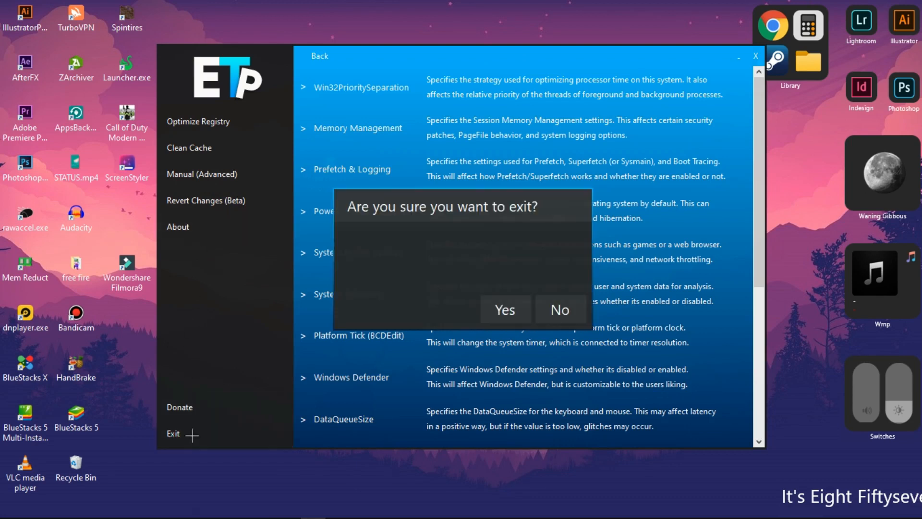
pyautogui.moveTo(505, 309)
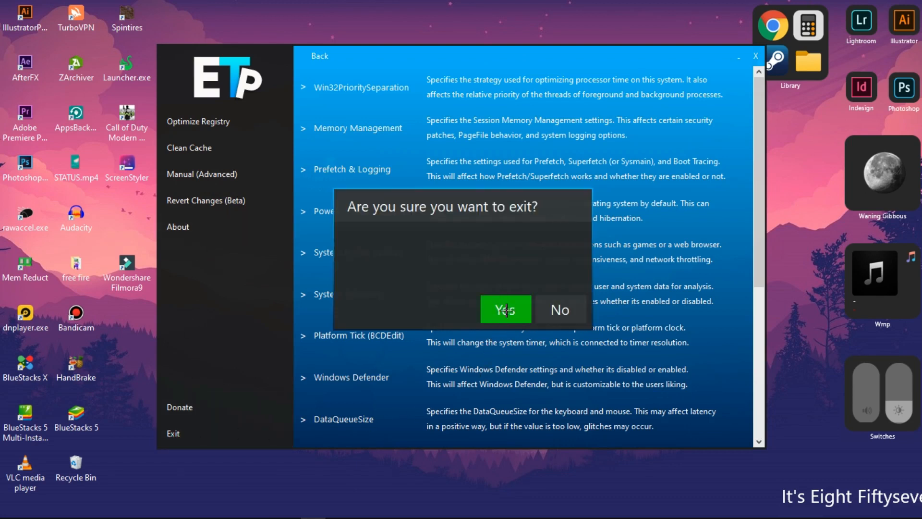
pyautogui.click(505, 309)
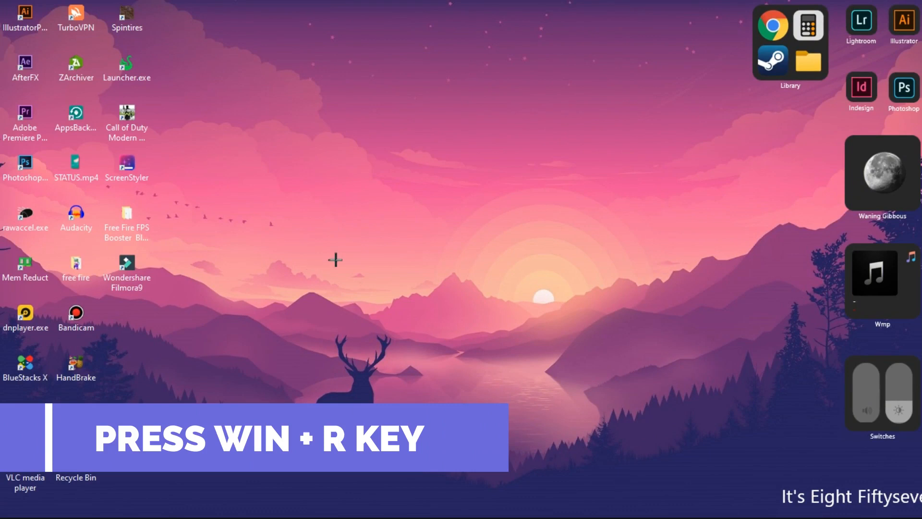
# Run tree from the Run box and scroll through the GUID folder tree output
pyautogui.write('tre')
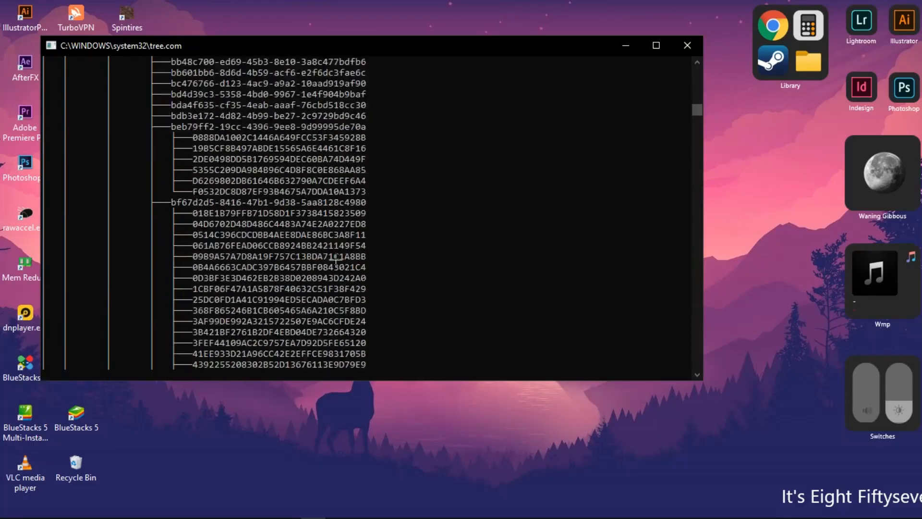
pyautogui.scroll(-3)
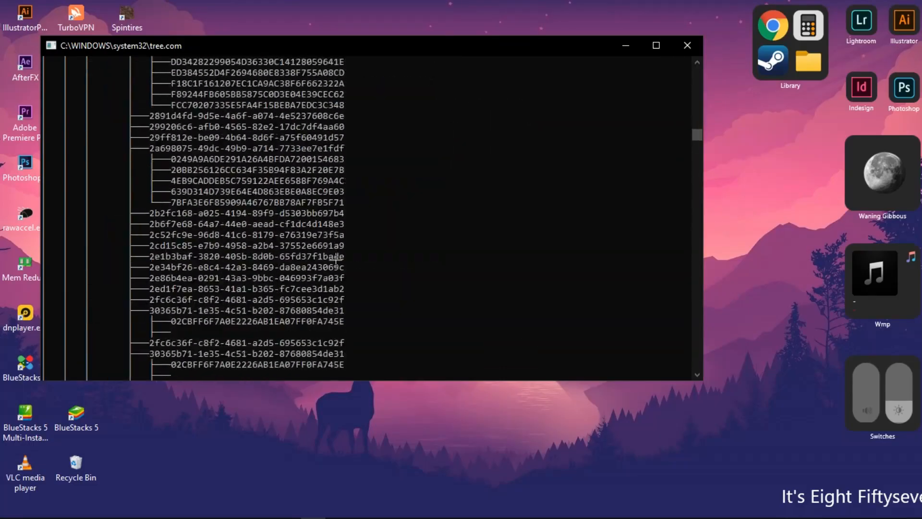
pyautogui.scroll(-3)
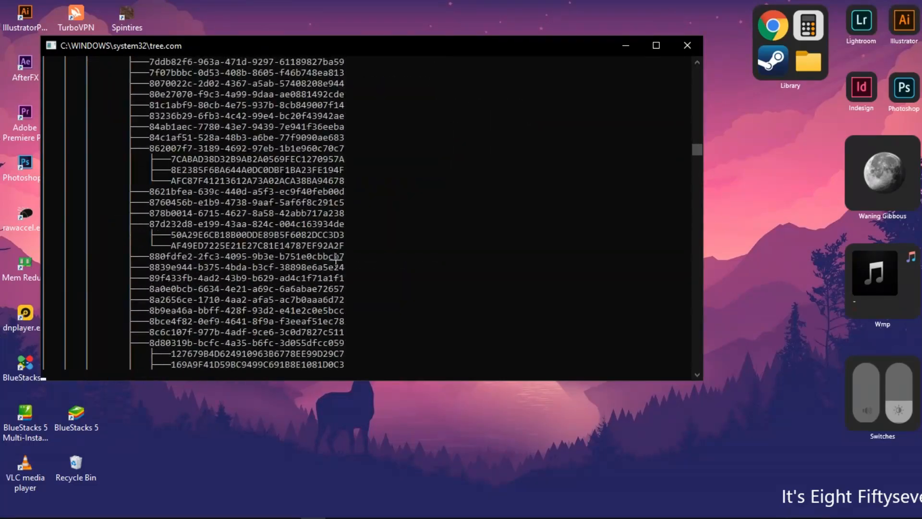
pyautogui.scroll(-3)
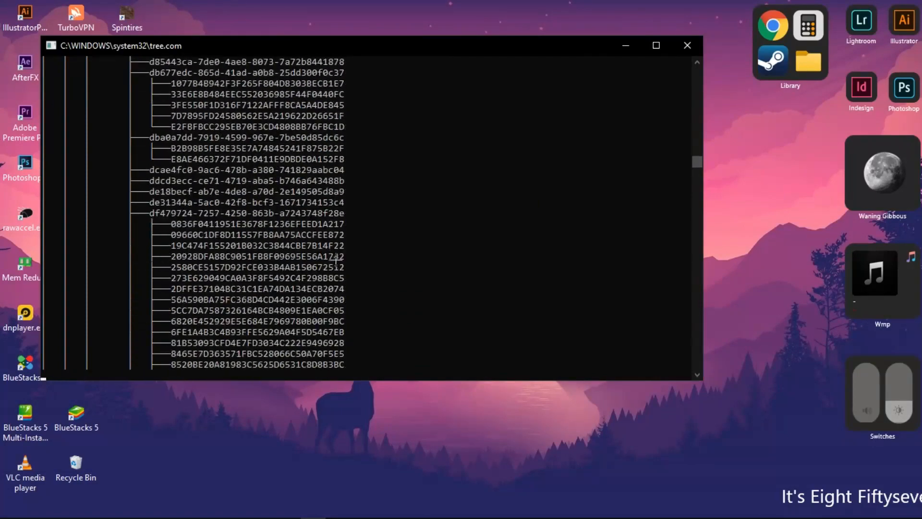
pyautogui.scroll(-3)
pyautogui.write('g')
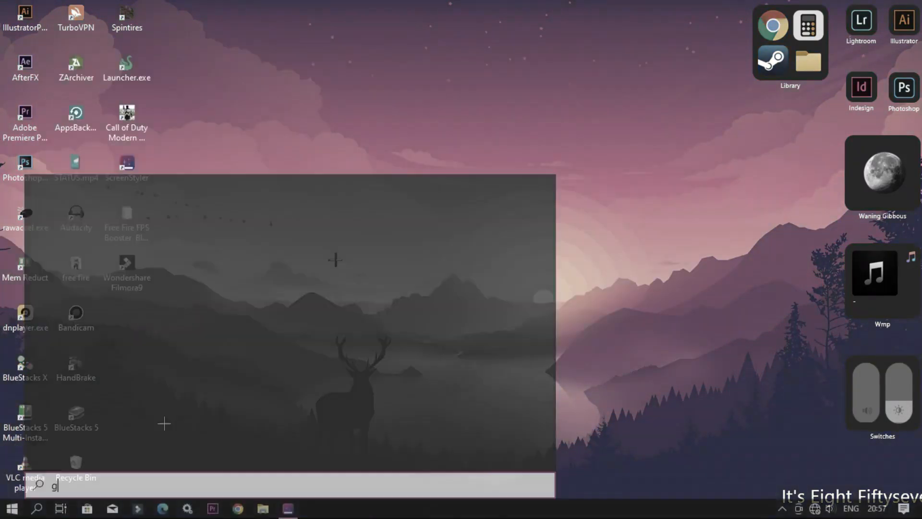
# Find Game Mode settings, switch Game Mode On, and go to Graphics settings
pyautogui.write('ame mo')
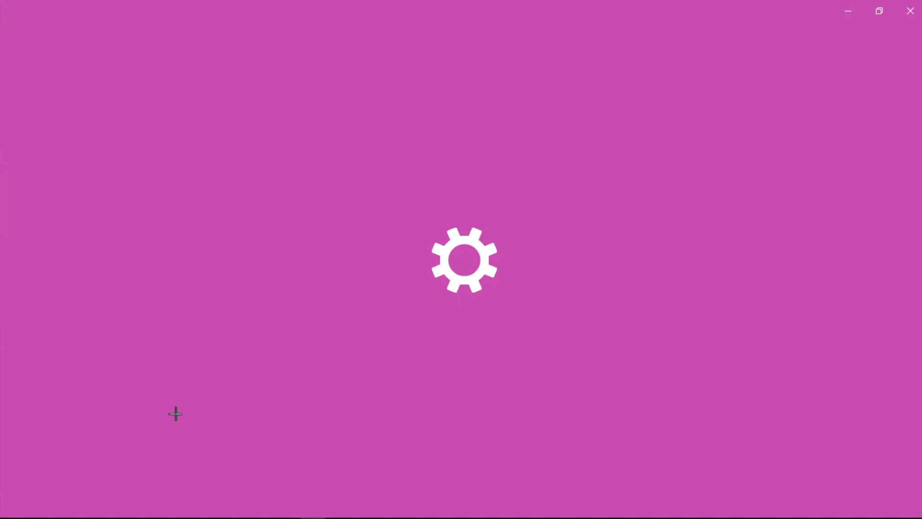
pyautogui.moveTo(373, 342)
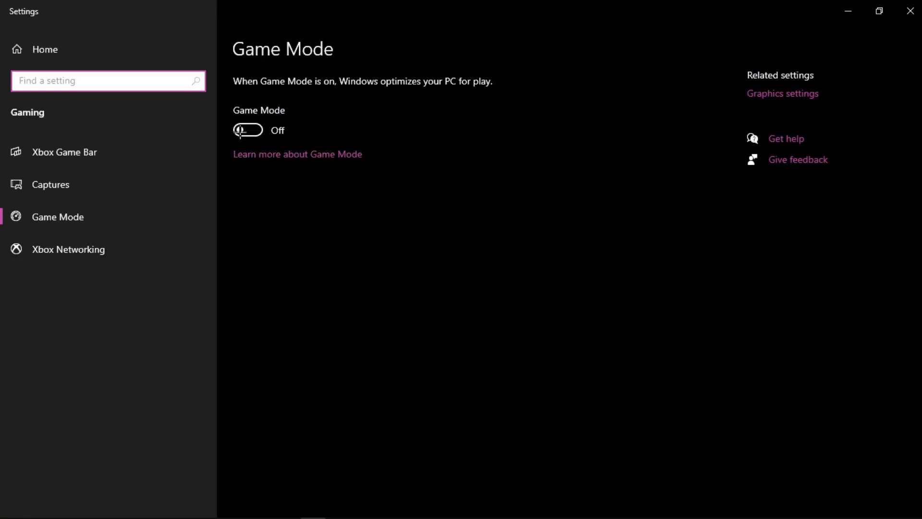
pyautogui.click(248, 130)
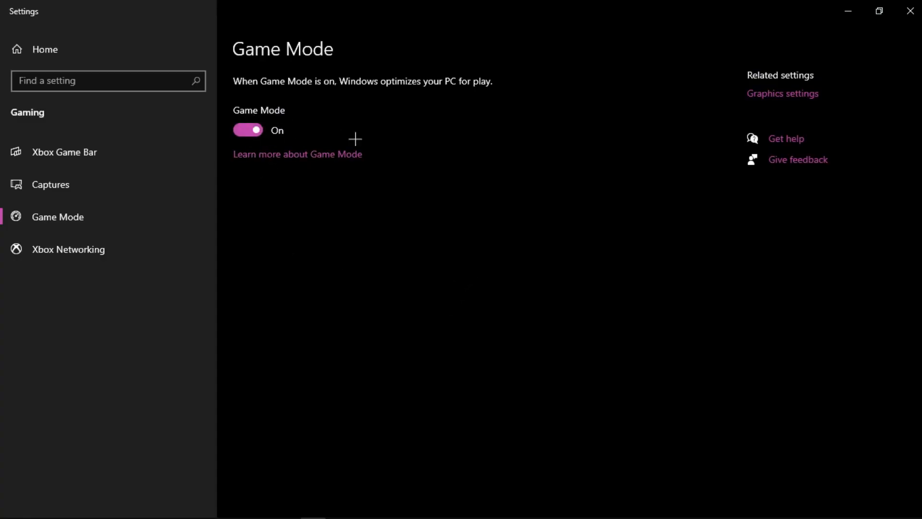
pyautogui.click(783, 93)
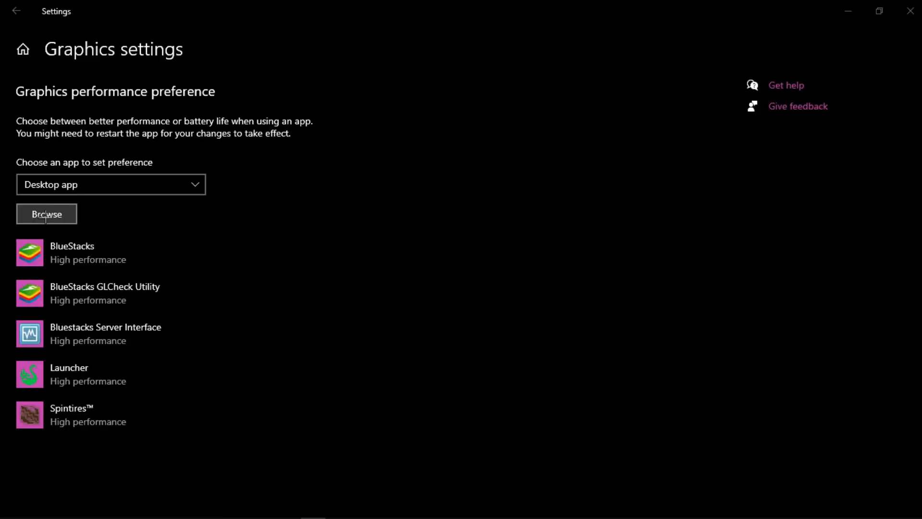
# Add BlueStacks HD-Player.exe to graphics preferences and set it to High performance
pyautogui.click(46, 213)
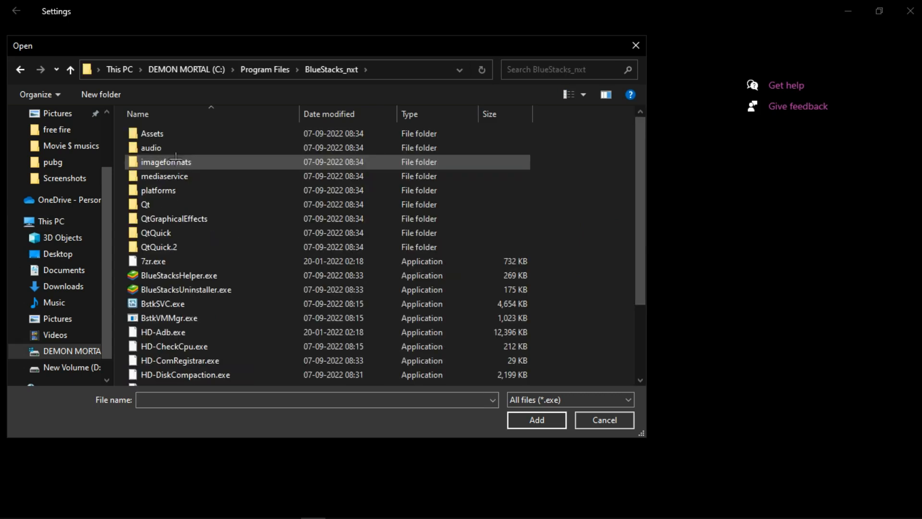
pyautogui.scroll(-3)
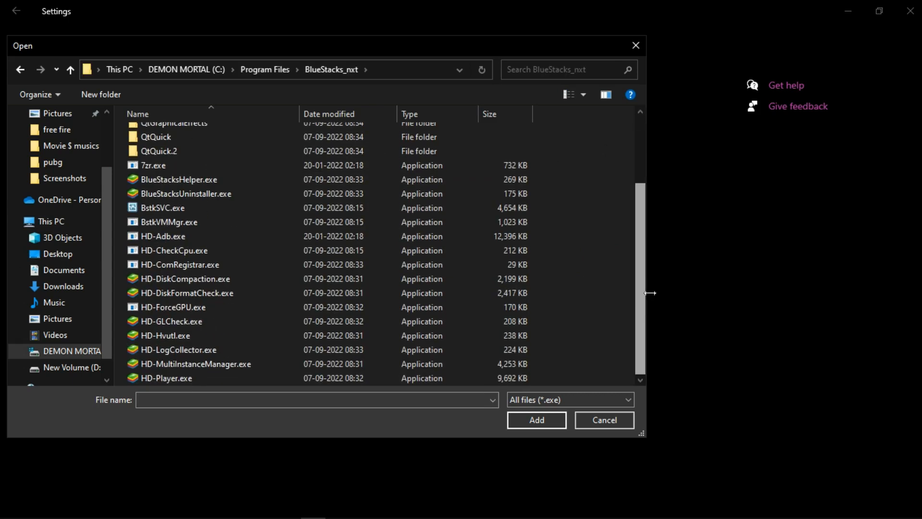
pyautogui.click(166, 377)
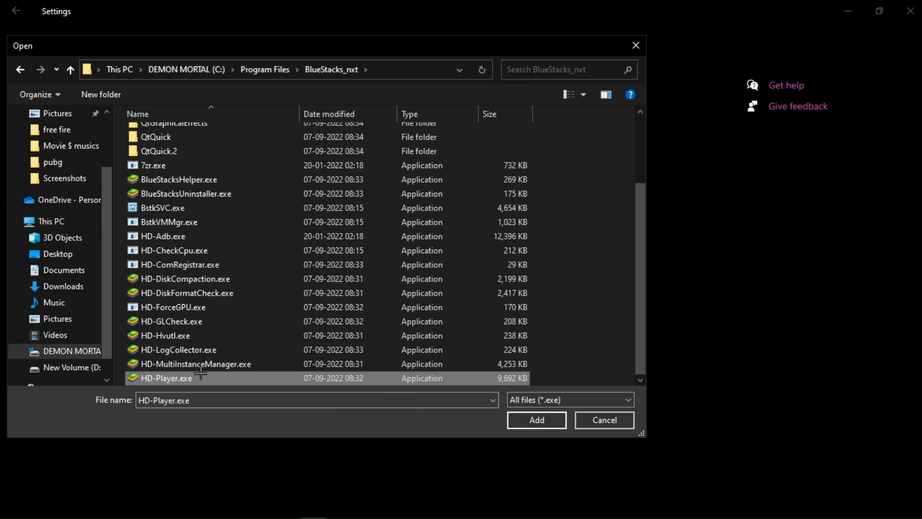
pyautogui.click(536, 420)
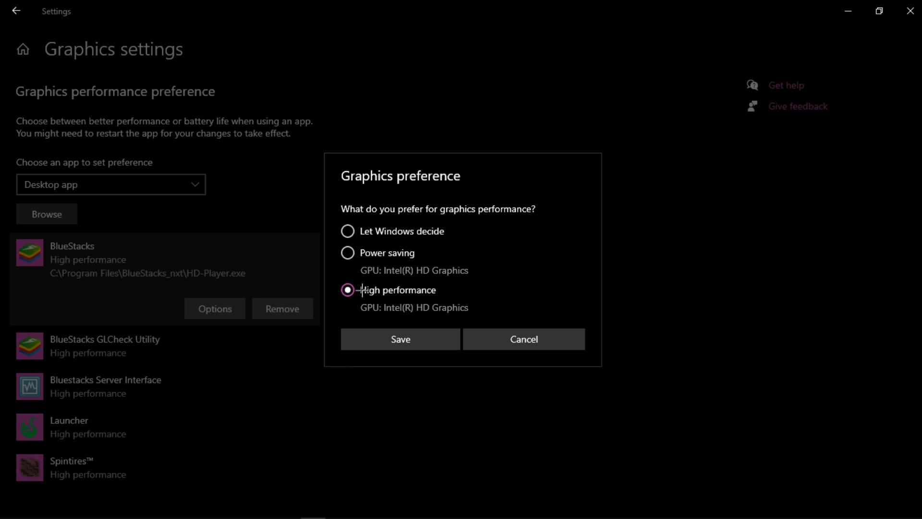
pyautogui.click(400, 339)
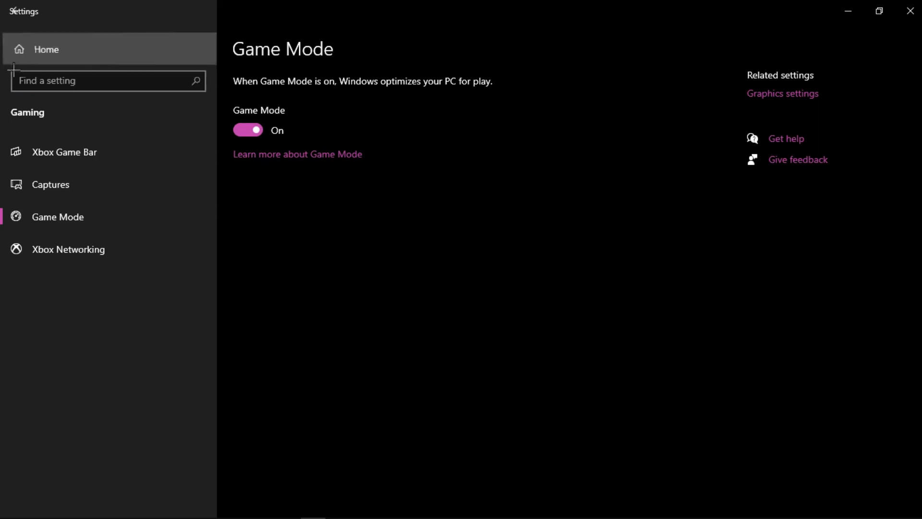
# Search Settings for Background apps and switch 'Let apps run in the background' Off
pyautogui.click(45, 48)
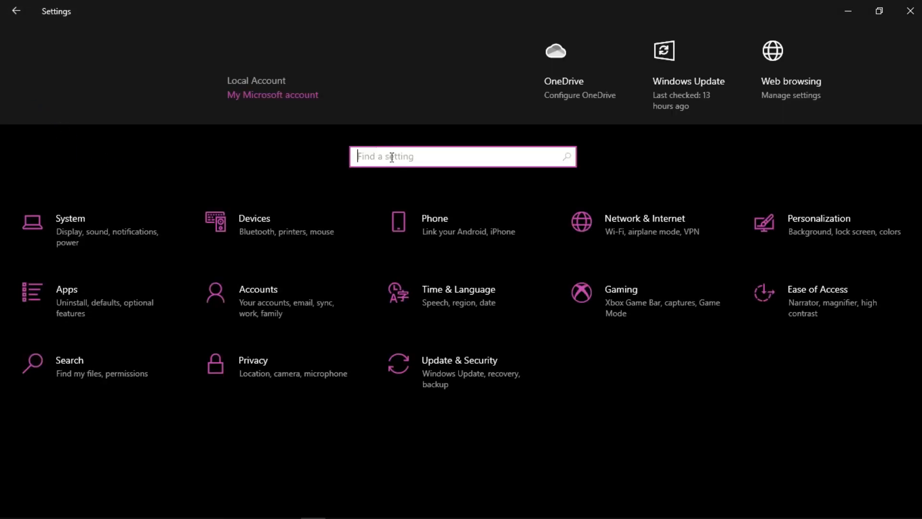
pyautogui.write('background')
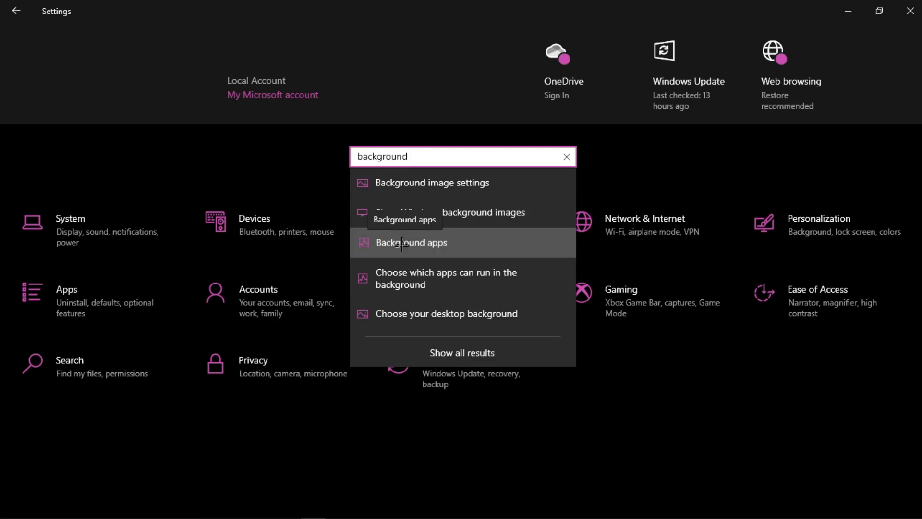
pyautogui.click(412, 243)
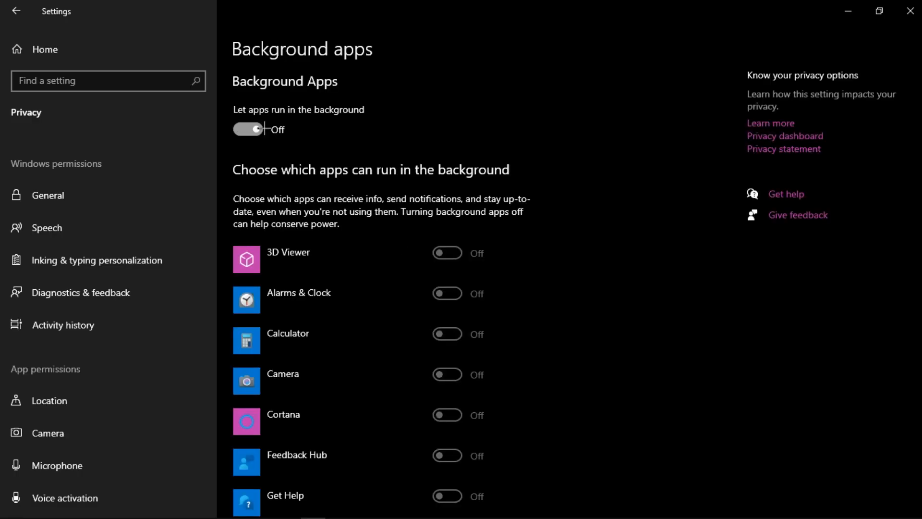
pyautogui.click(247, 129)
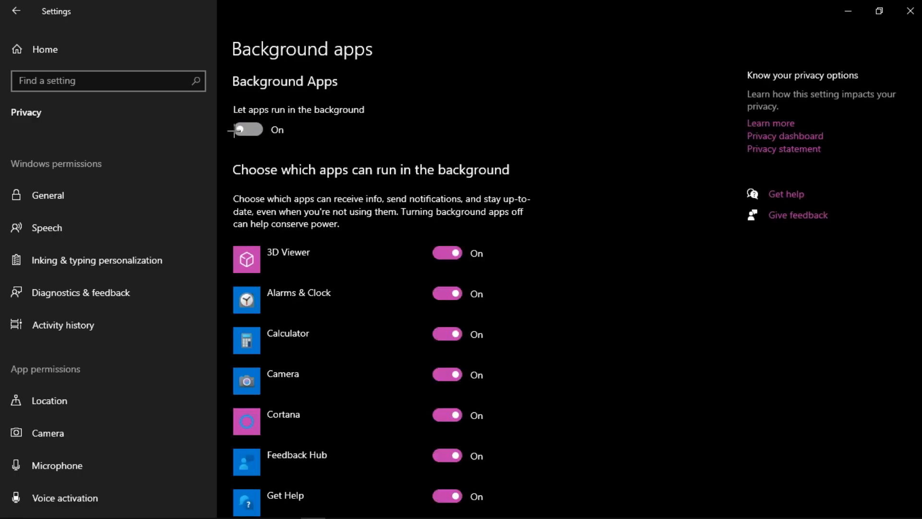
pyautogui.click(248, 130)
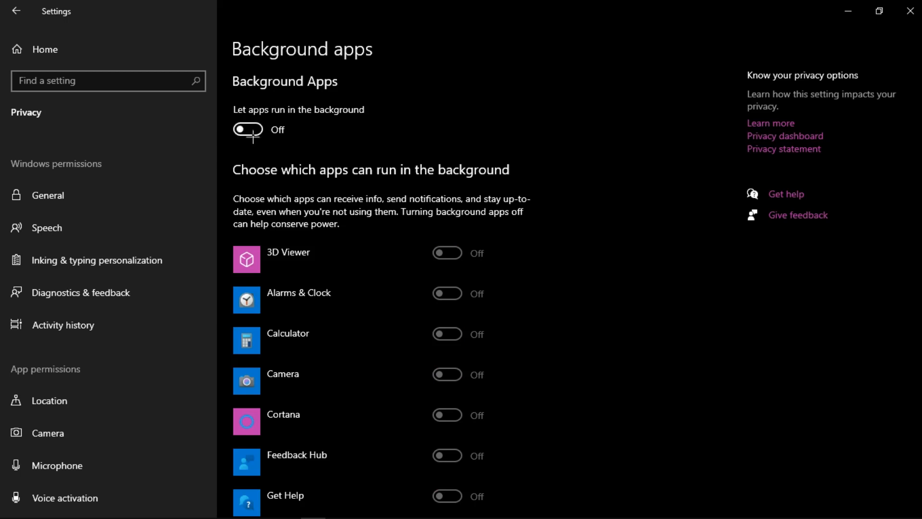
pyautogui.click(18, 13)
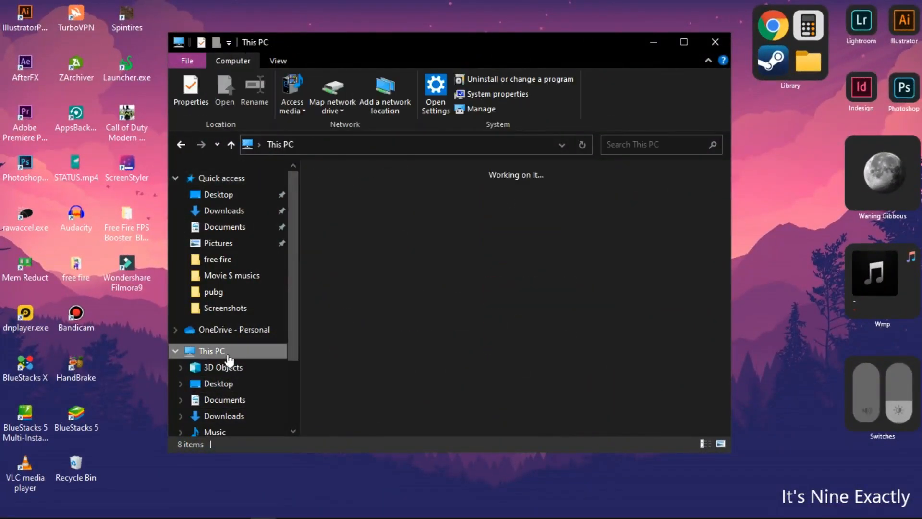
# Open This PC's Properties to show the System information page
pyautogui.click(683, 42)
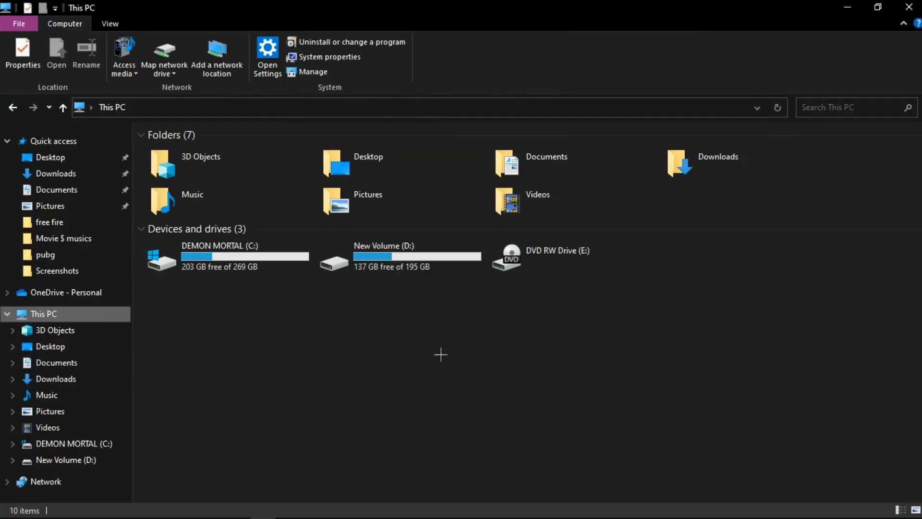
pyautogui.rightClick(439, 354)
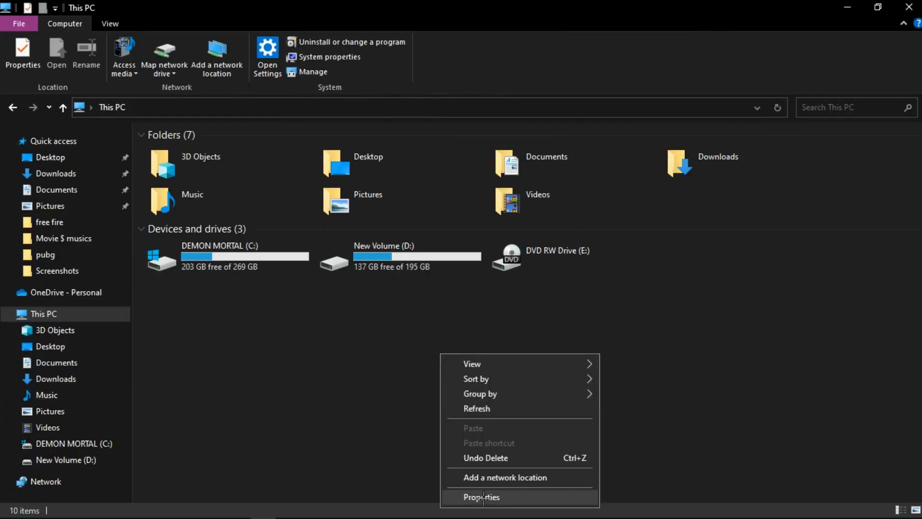
pyautogui.click(481, 497)
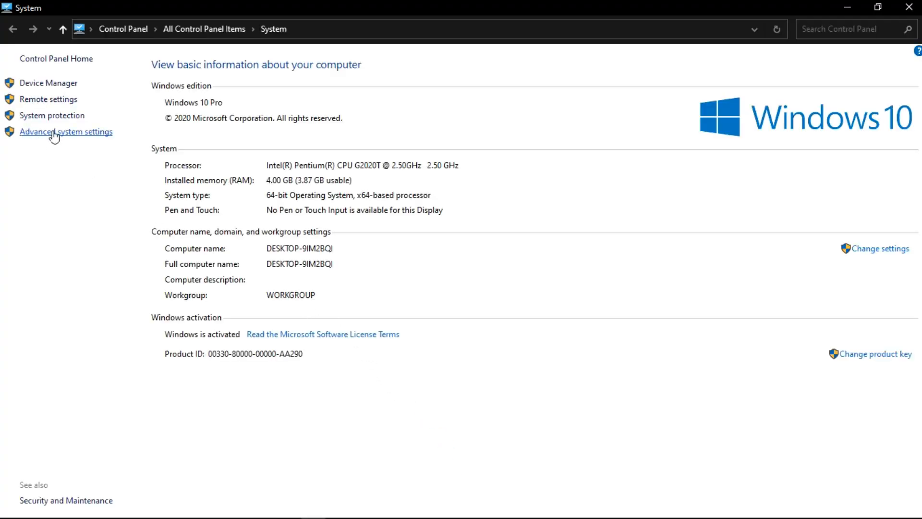
# Set Performance visual effects to Custom, keeping only thumbnails and smooth screen font edges
pyautogui.click(66, 131)
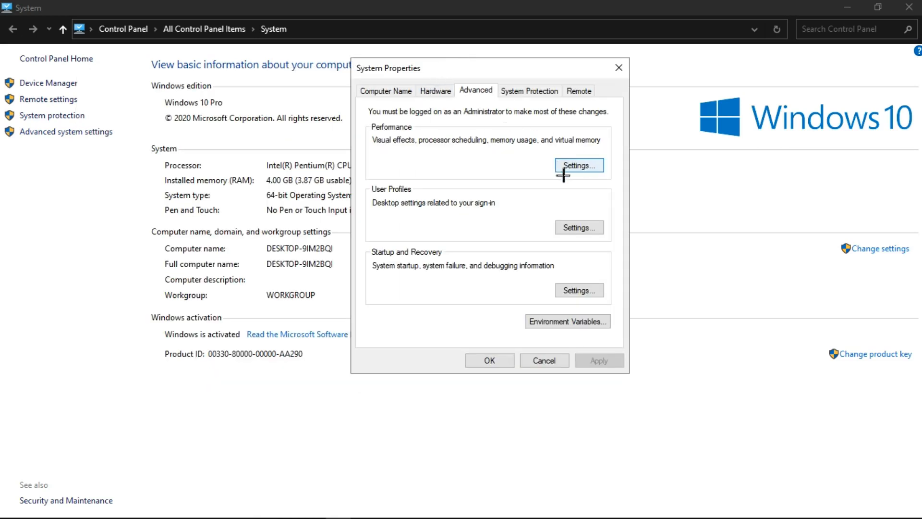
pyautogui.click(579, 165)
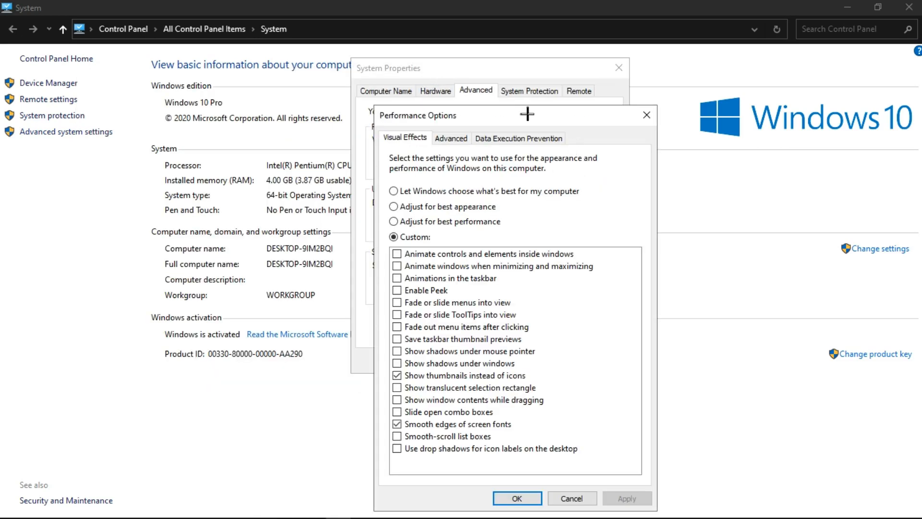
pyautogui.moveTo(527, 115); pyautogui.dragTo(560, 63)
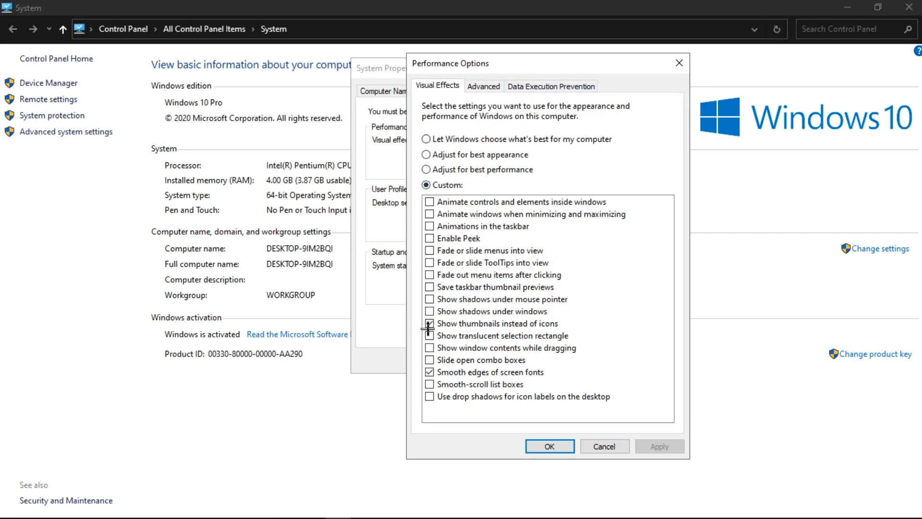
pyautogui.click(430, 323)
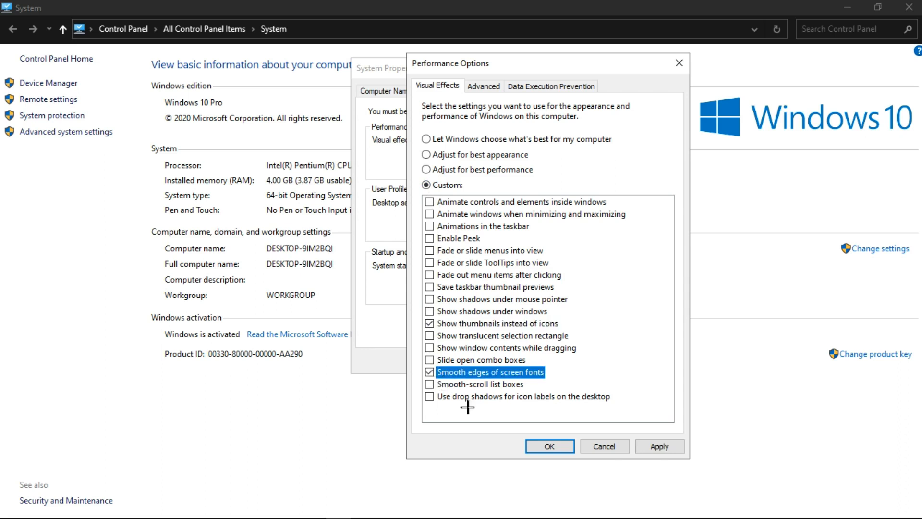
pyautogui.click(549, 446)
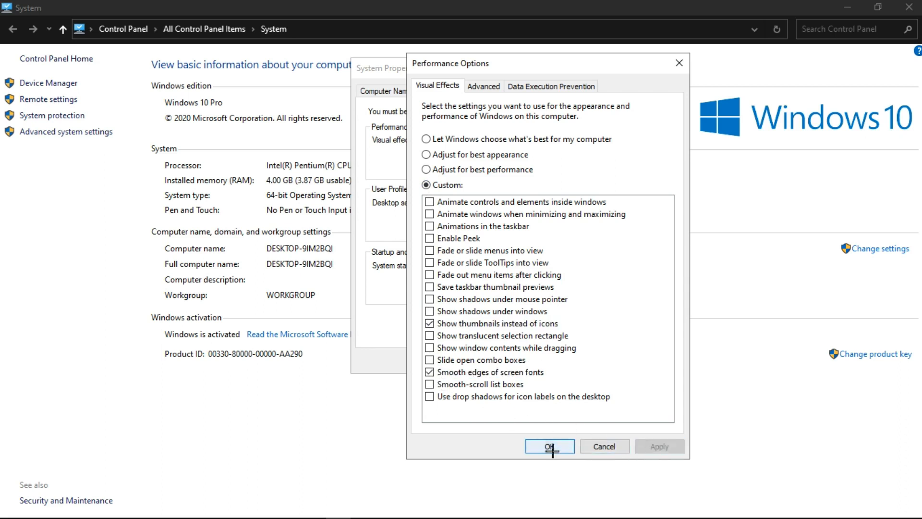
pyautogui.click(549, 446)
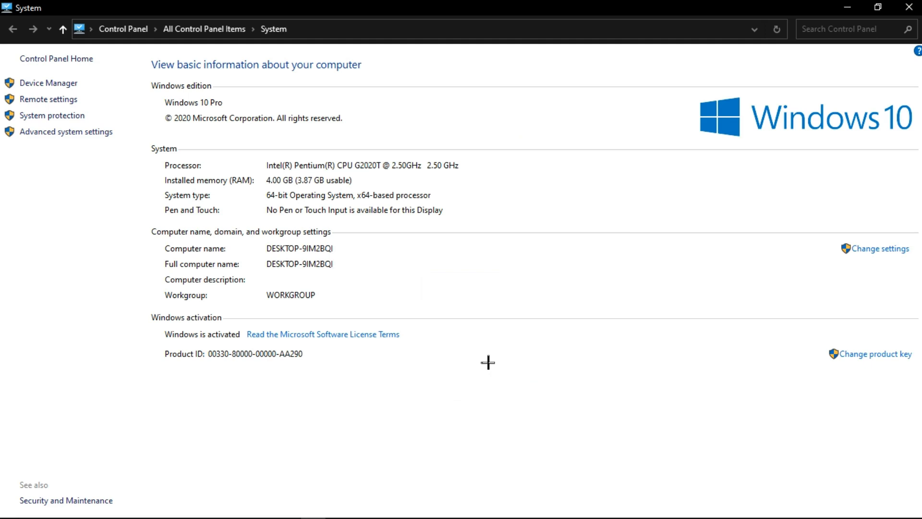
pyautogui.moveTo(849, 62)
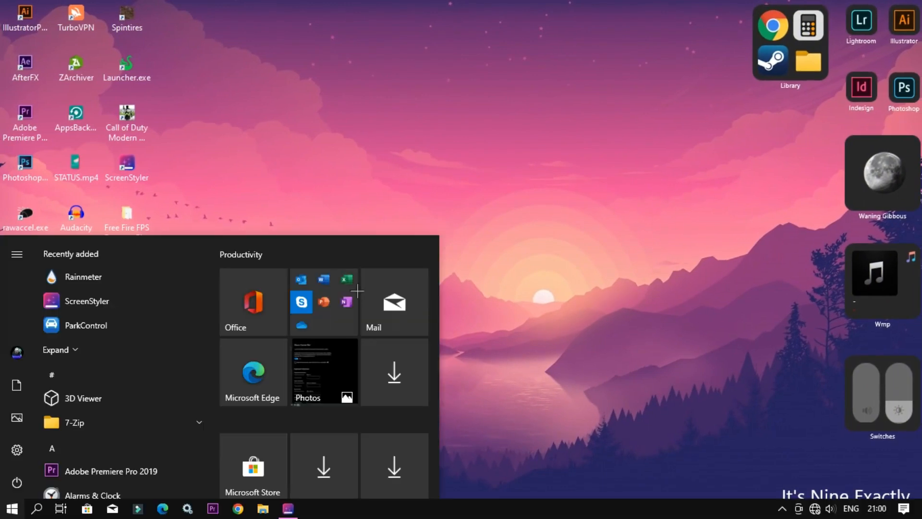
# Launch 'Turn Windows features on or off' from a 'turn' Start search to reach Hyper-V
pyautogui.write('turn')
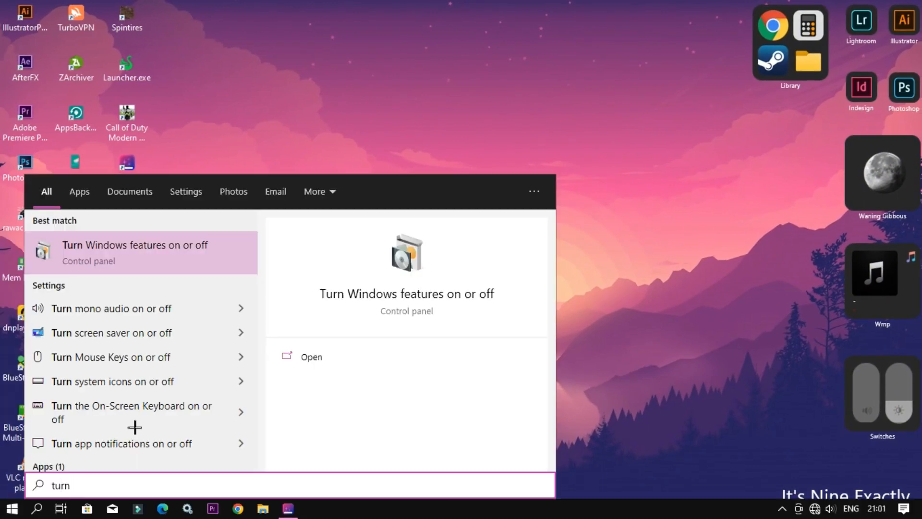
pyautogui.moveTo(406, 302)
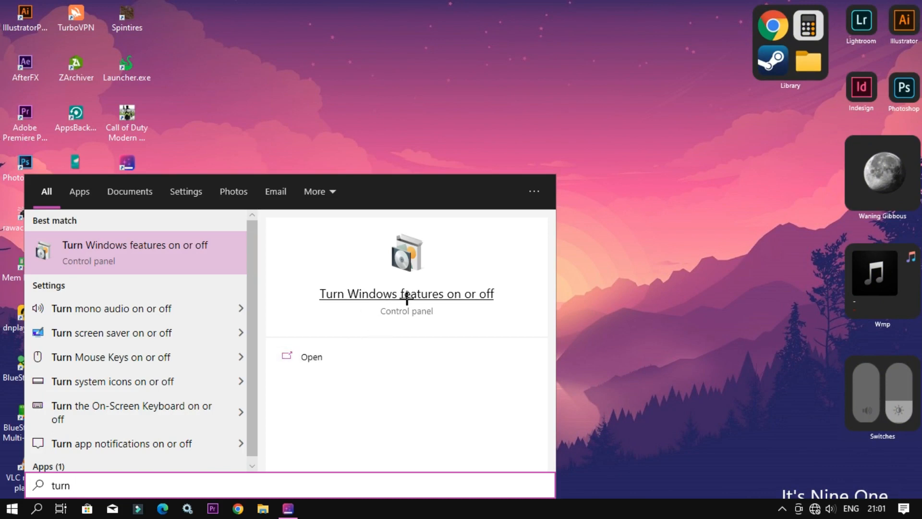
pyautogui.click(407, 294)
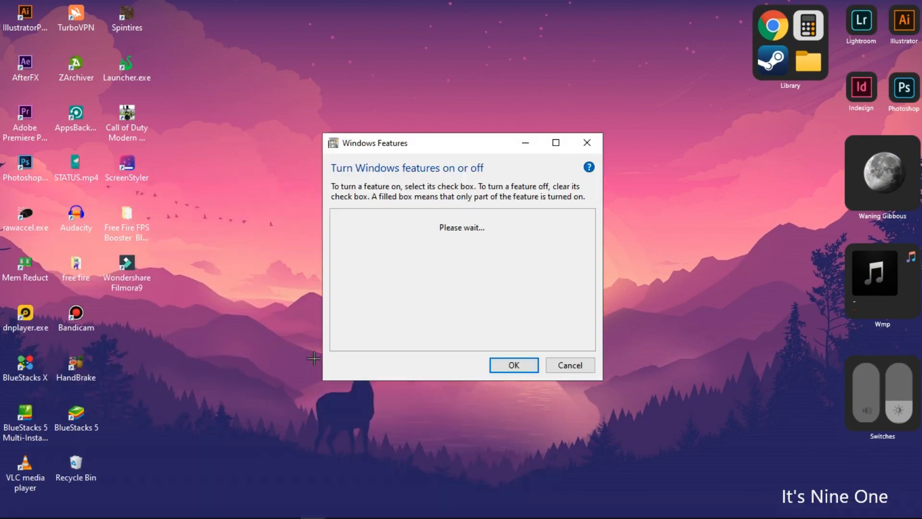
pyautogui.moveTo(313, 358); pyautogui.dragTo(182, 65)
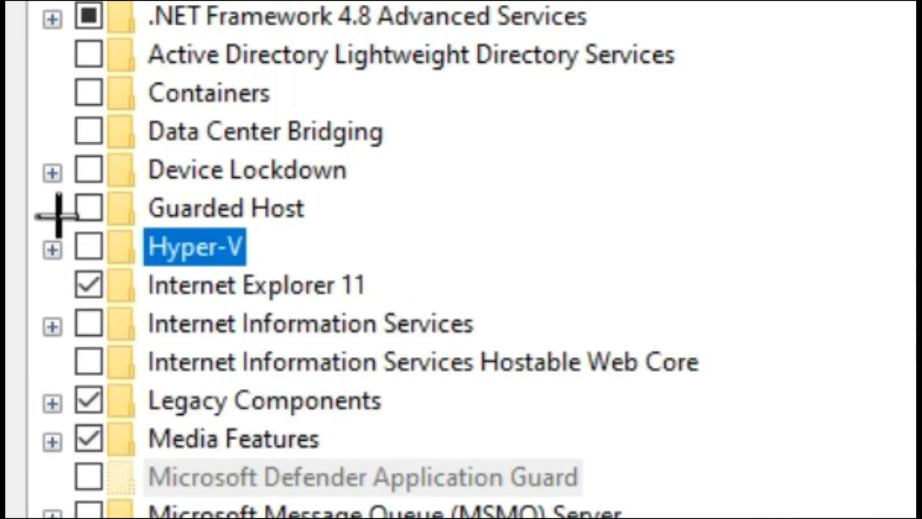
pyautogui.moveTo(36, 253)
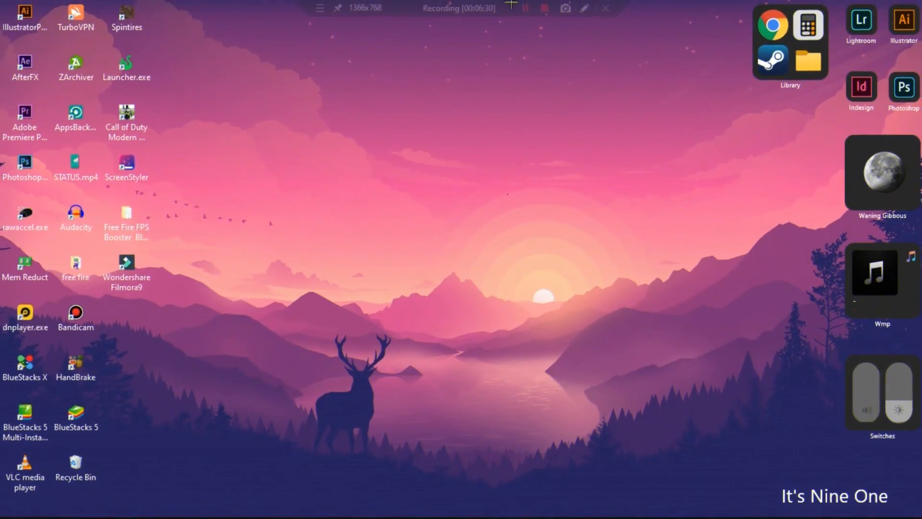
# Launch Defragment and Optimize Drives from Start search and check the C: and D: drives
pyautogui.click(10, 507)
pyautogui.write('defr')
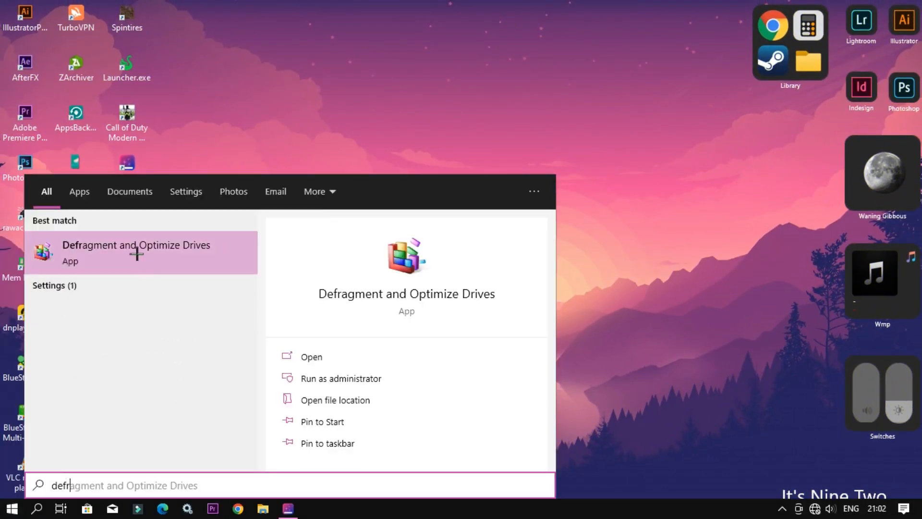
pyautogui.click(136, 253)
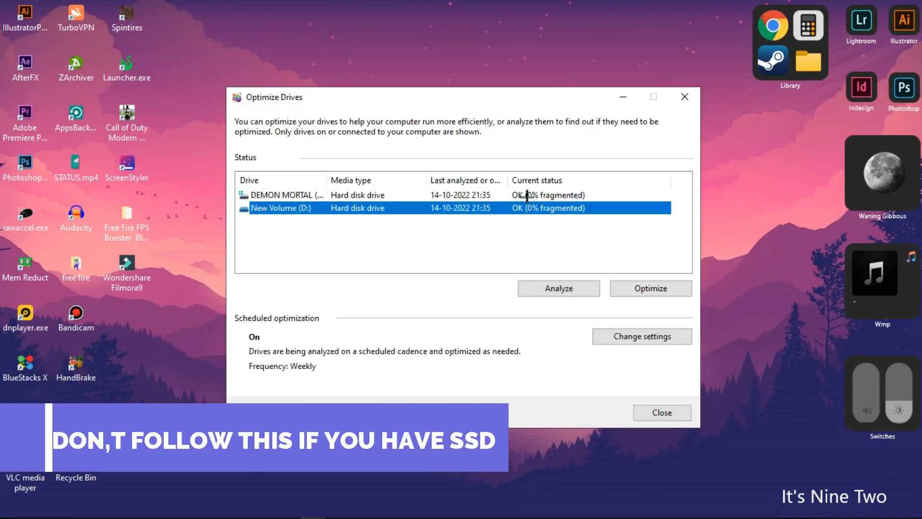
pyautogui.click(651, 288)
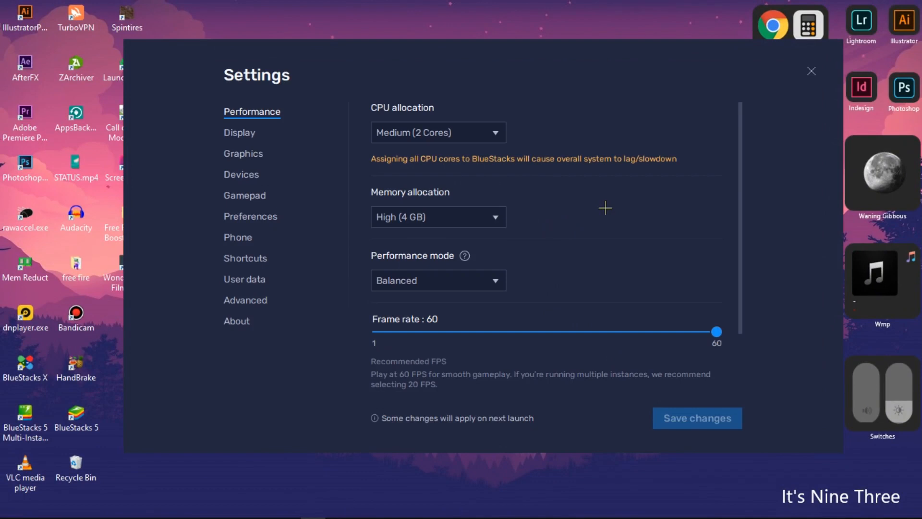
pyautogui.moveTo(604, 206)
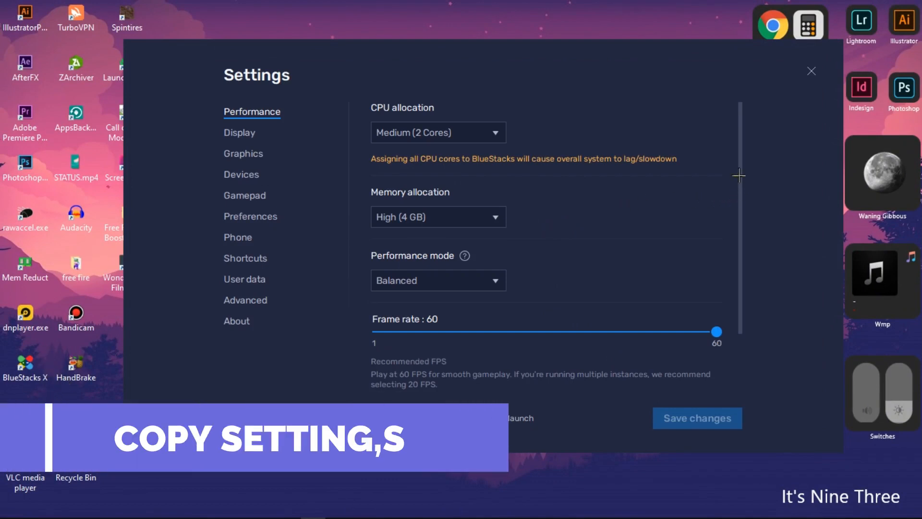
# Set BlueStacks CPU allocation to Medium (2 Cores) and return the frame rate slider to 60
pyautogui.click(438, 132)
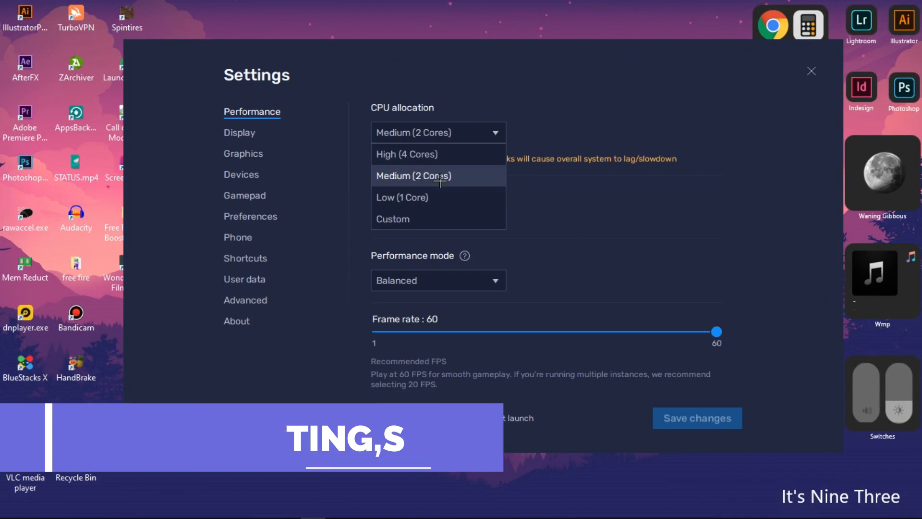
pyautogui.click(414, 176)
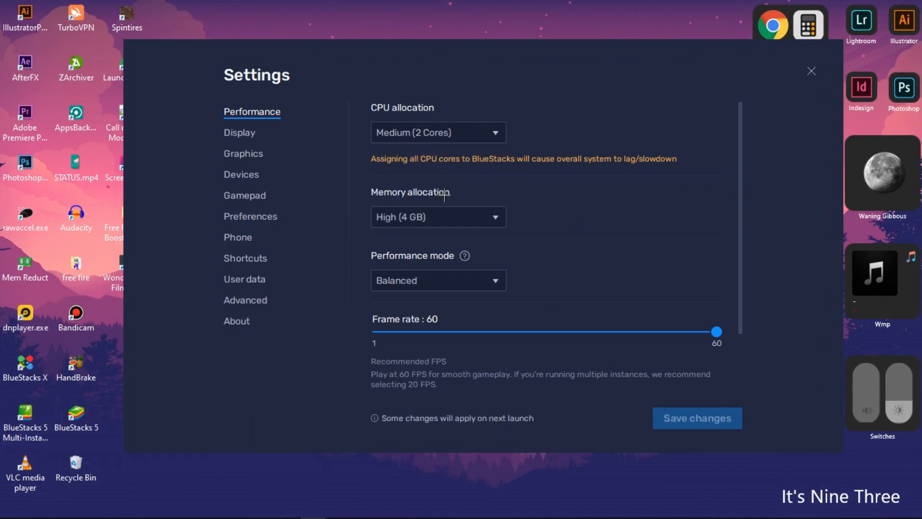
pyautogui.moveTo(428, 245)
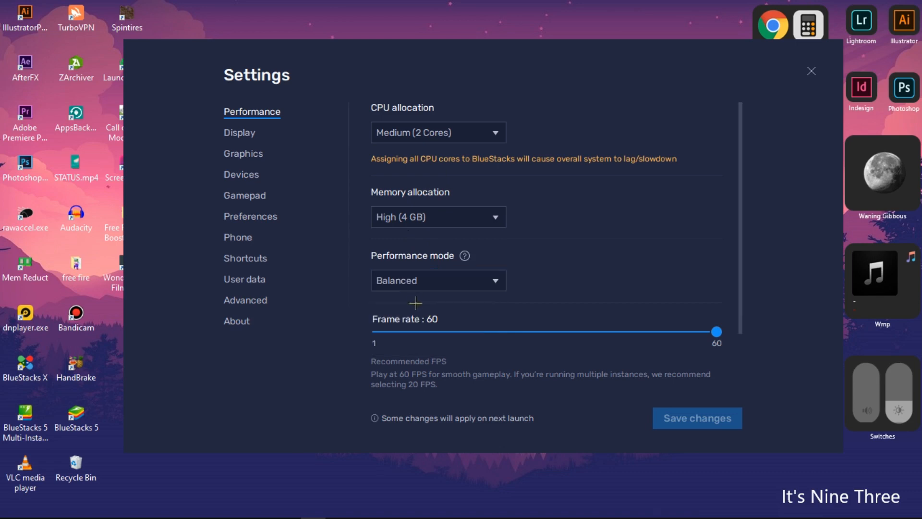
pyautogui.scroll(-3)
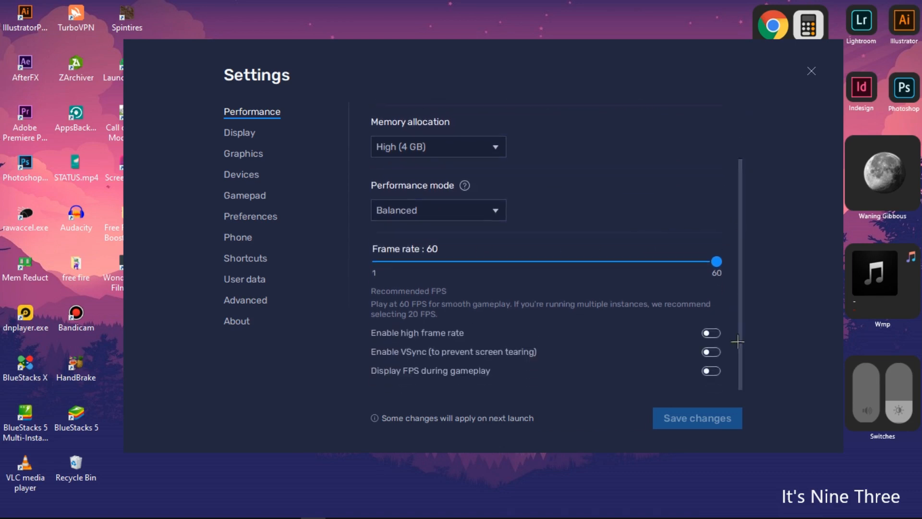
pyautogui.moveTo(716, 262); pyautogui.dragTo(614, 262)
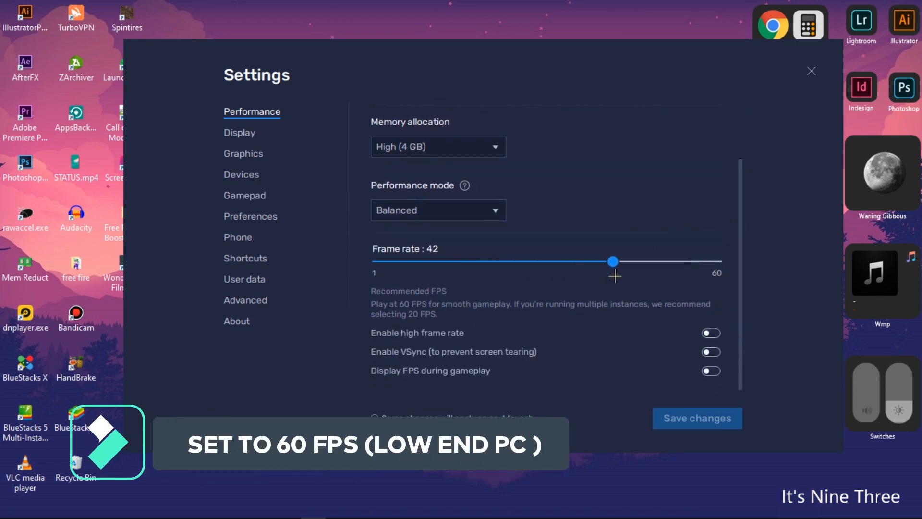
pyautogui.moveTo(613, 261); pyautogui.dragTo(715, 262)
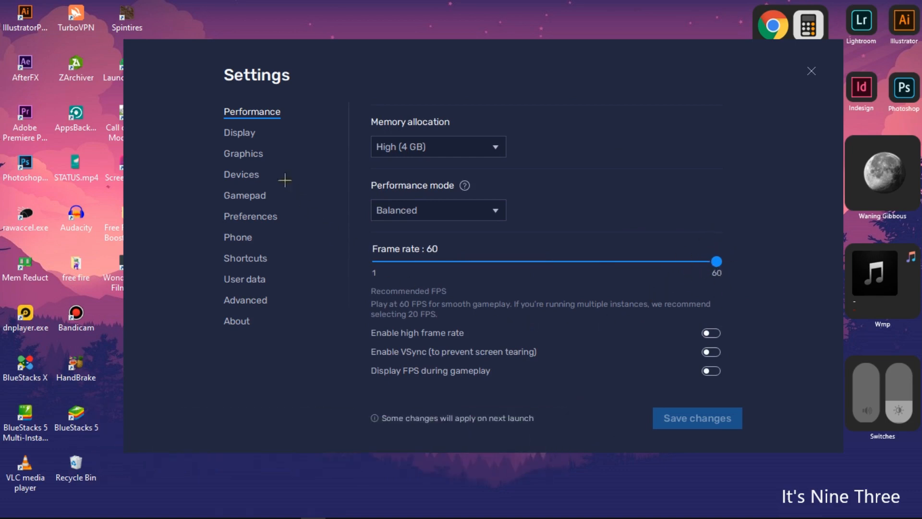
pyautogui.click(239, 133)
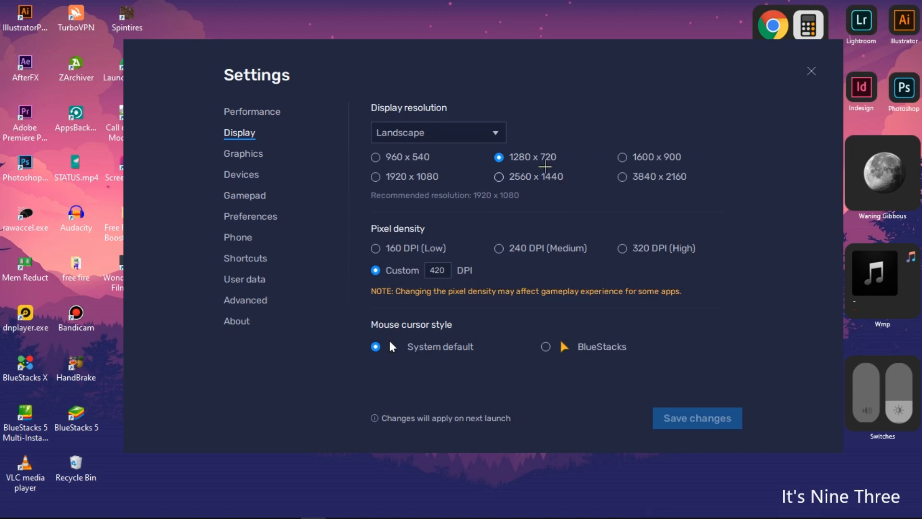
pyautogui.moveTo(446, 207)
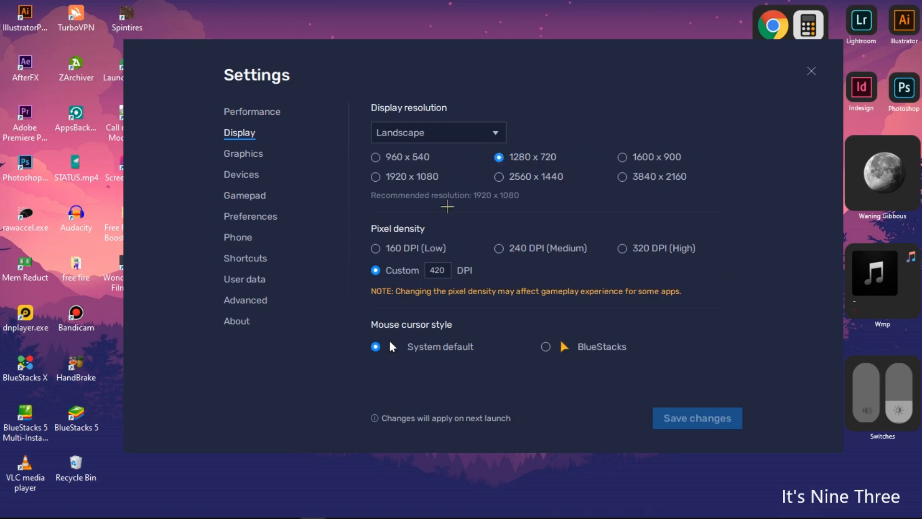
pyautogui.moveTo(249, 166)
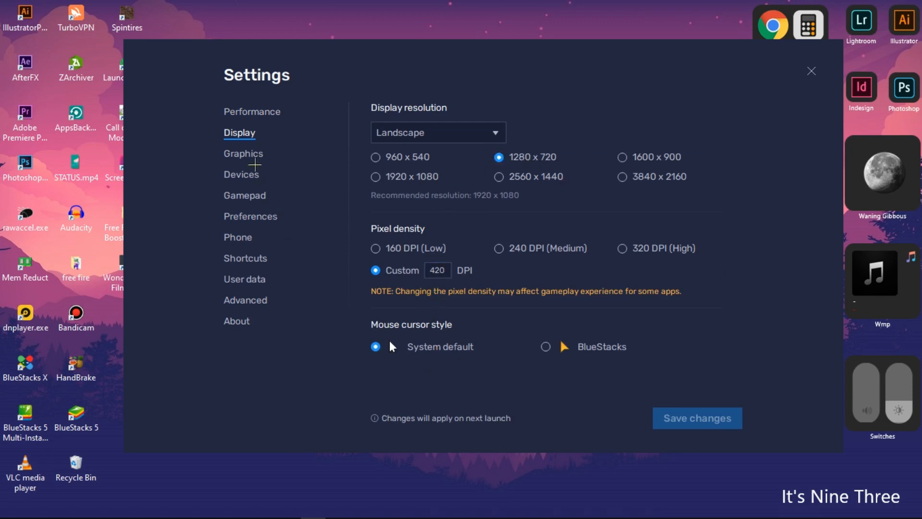
# Choose Performance graphics mode, keep the Auto interface renderer, and set ASTC textures to Disabled
pyautogui.click(243, 153)
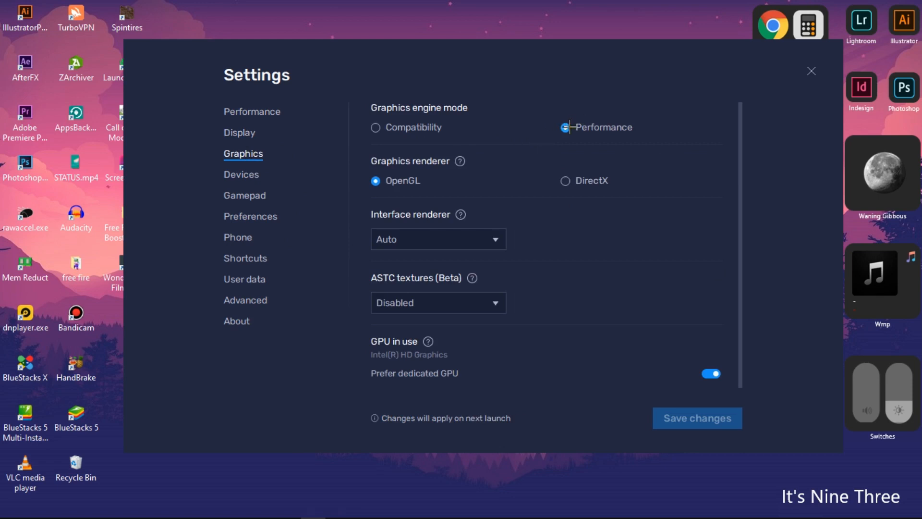
pyautogui.click(564, 128)
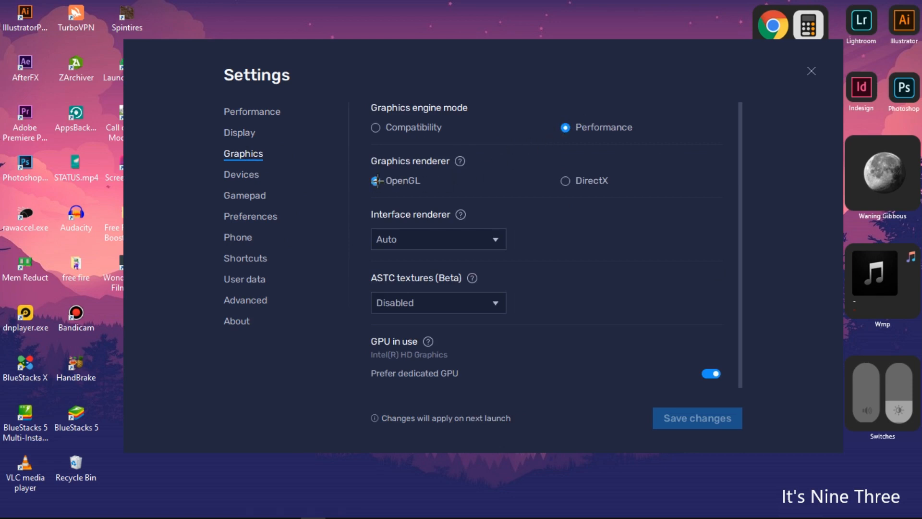
pyautogui.click(438, 239)
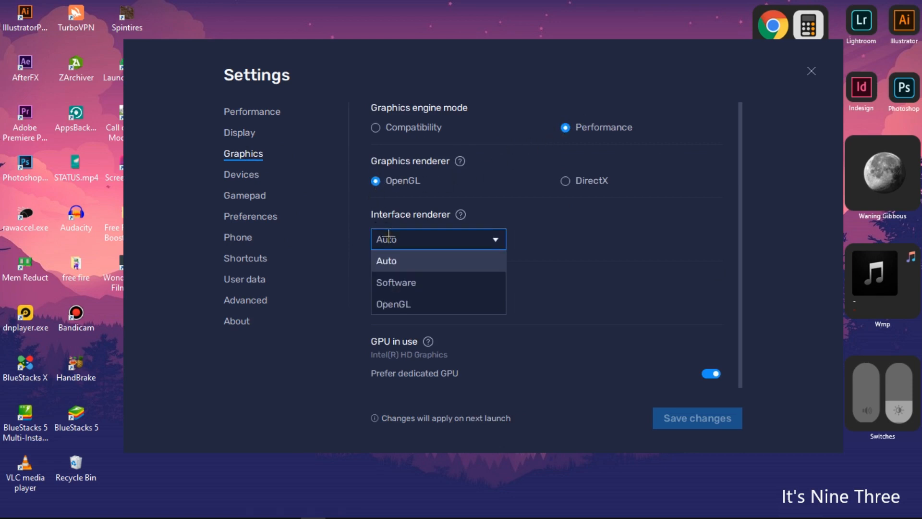
pyautogui.click(386, 261)
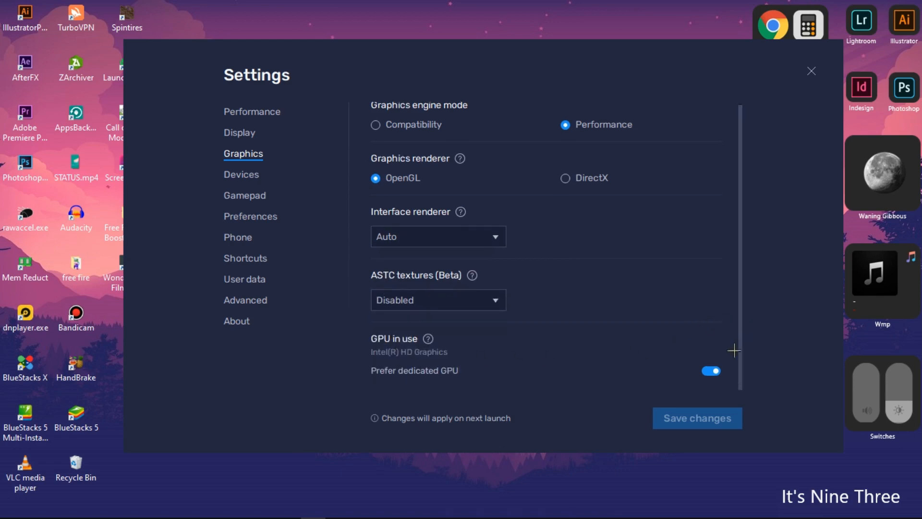
pyautogui.moveTo(455, 305)
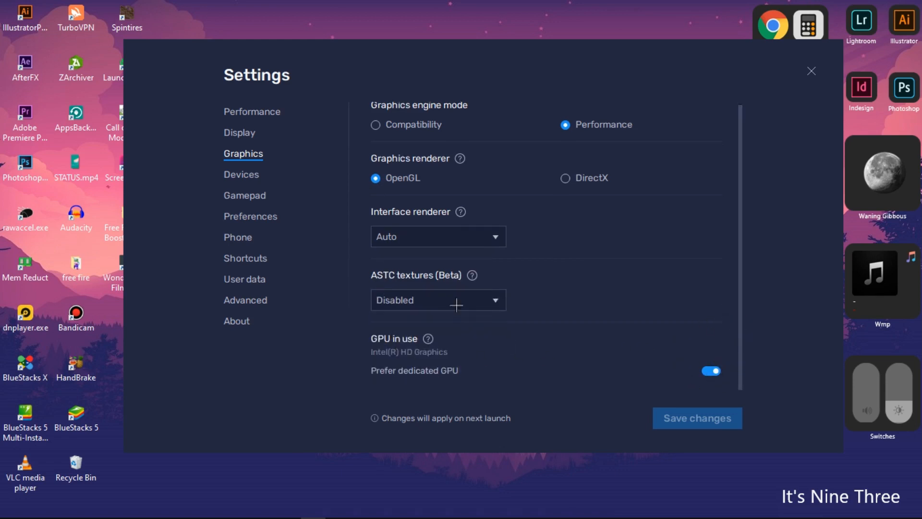
pyautogui.click(438, 300)
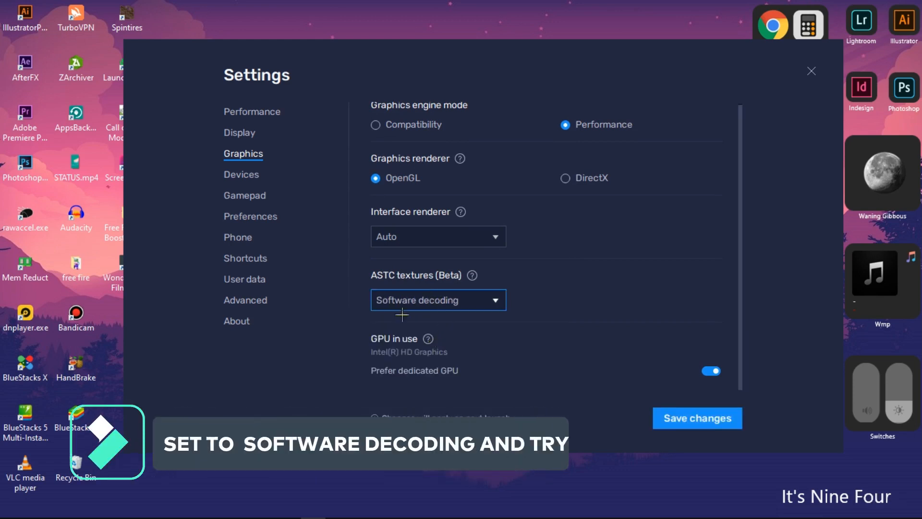
pyautogui.click(438, 300)
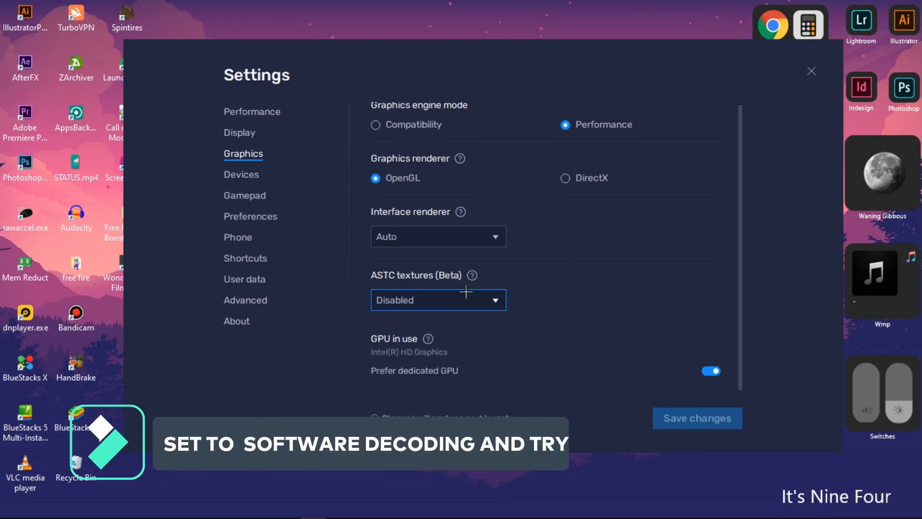
pyautogui.click(241, 174)
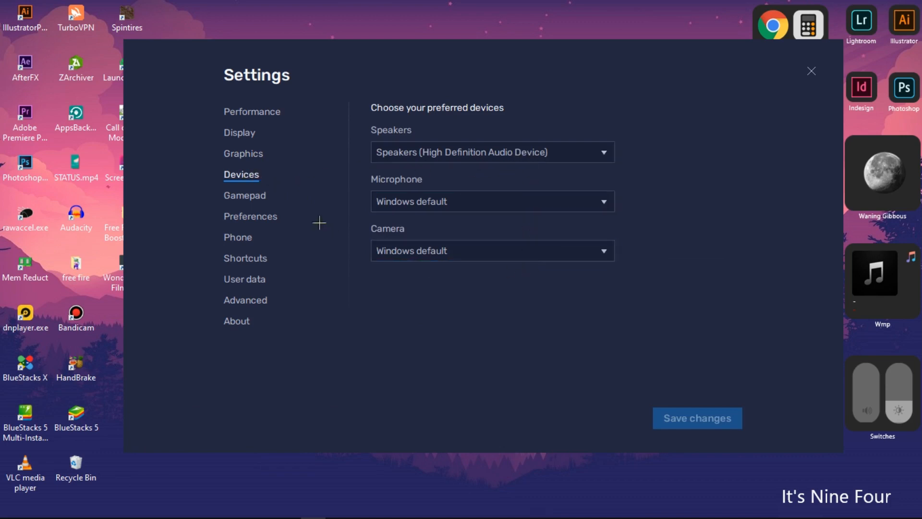
# Review the BlueStacks Preferences and About pages
pyautogui.click(250, 216)
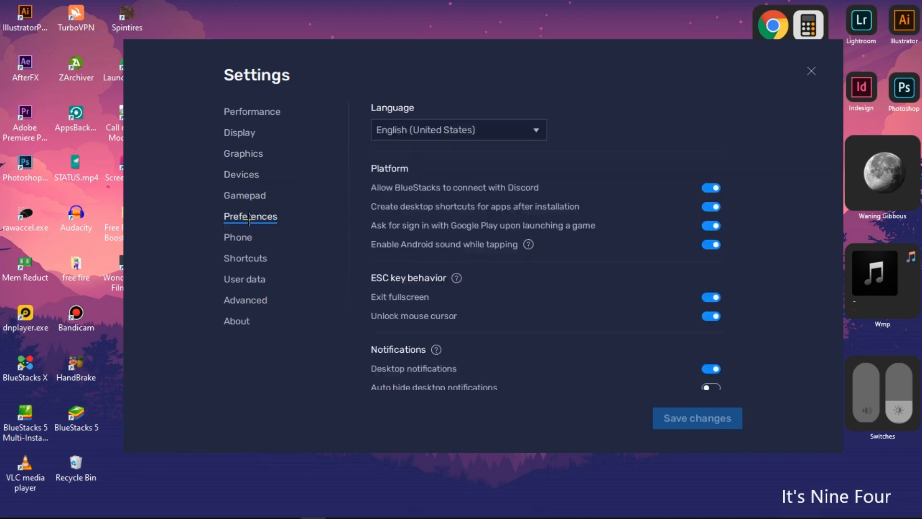
pyautogui.moveTo(240, 322)
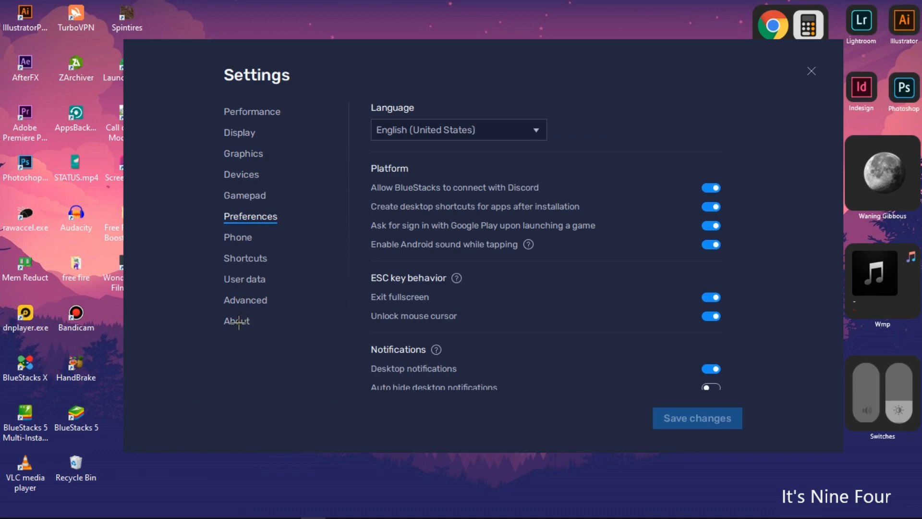
pyautogui.click(236, 320)
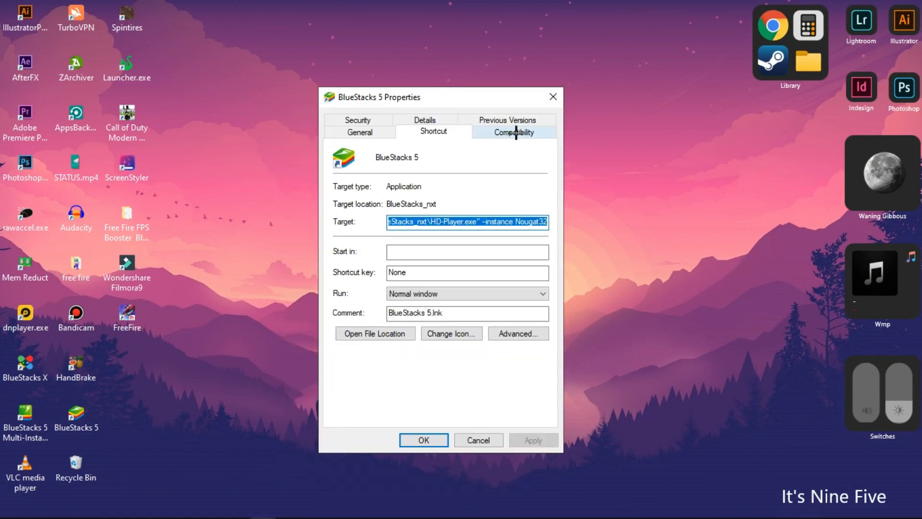
# Run the compatibility troubleshooter from the BlueStacks 5 shortcut's Compatibility tab
pyautogui.click(513, 132)
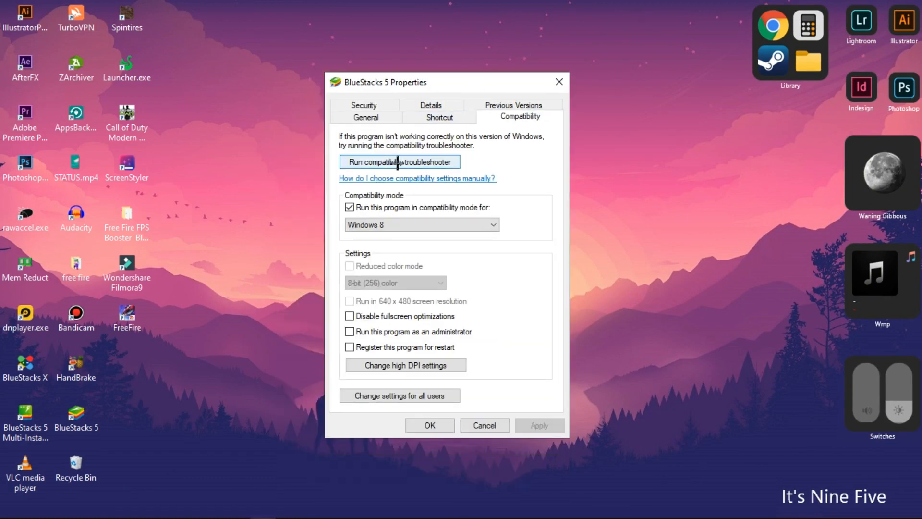
pyautogui.click(395, 162)
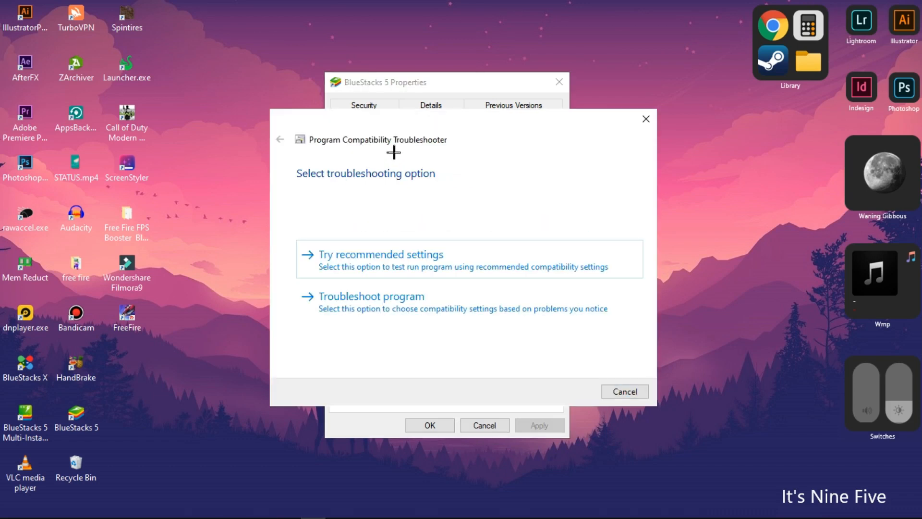
# Apply and test the recommended Windows 8 compatibility settings, then close the troubleshooter and Properties
pyautogui.click(380, 254)
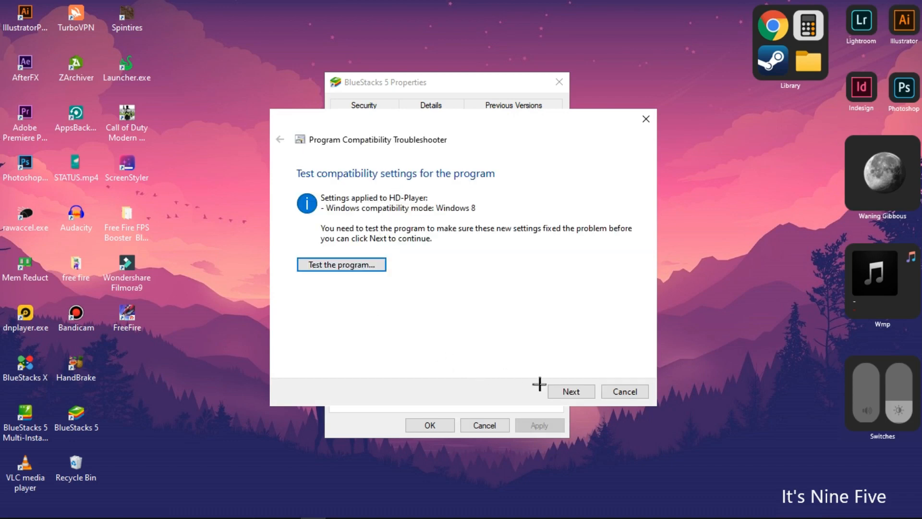
pyautogui.click(341, 264)
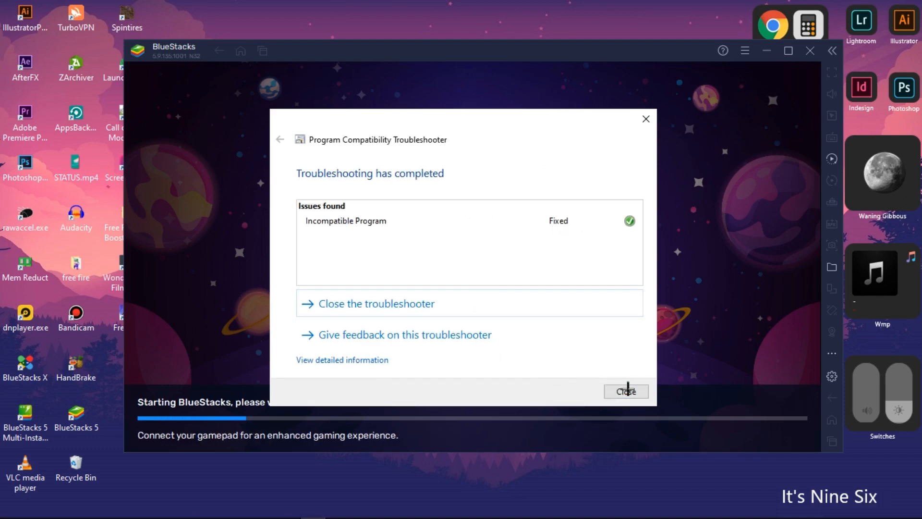
pyautogui.click(626, 391)
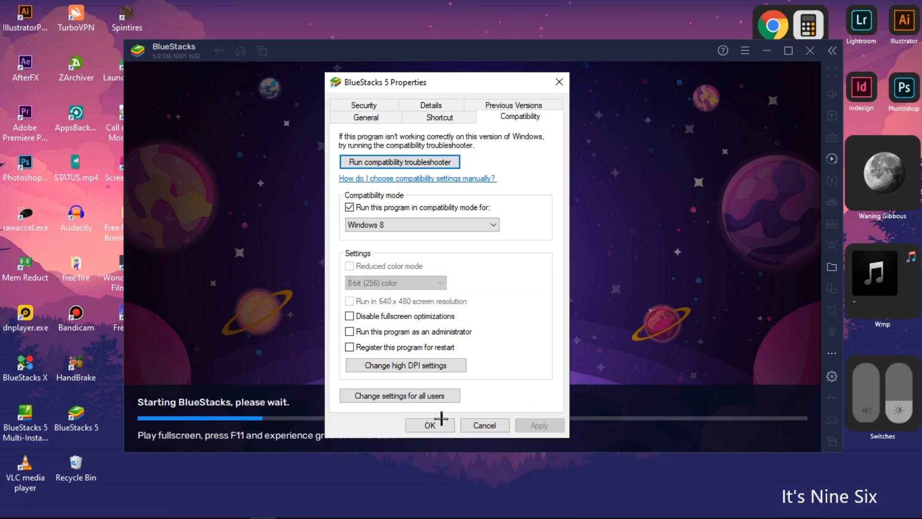
pyautogui.click(430, 425)
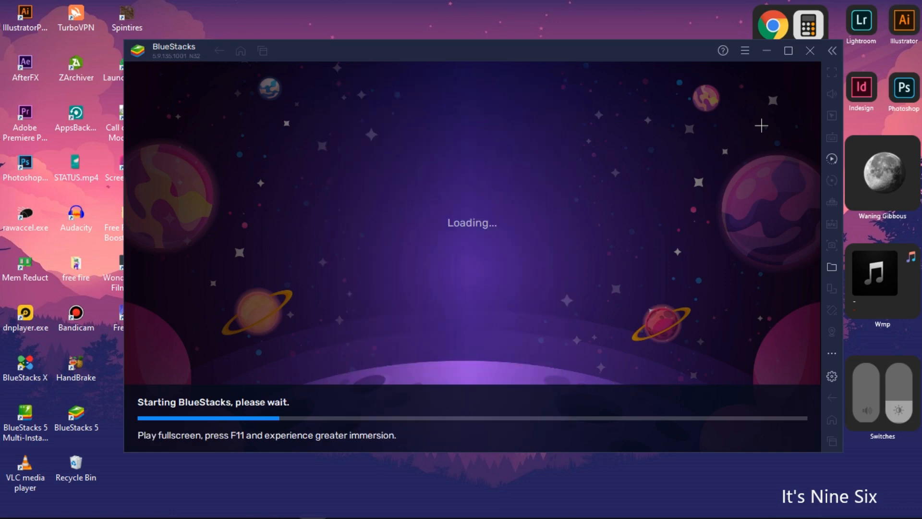